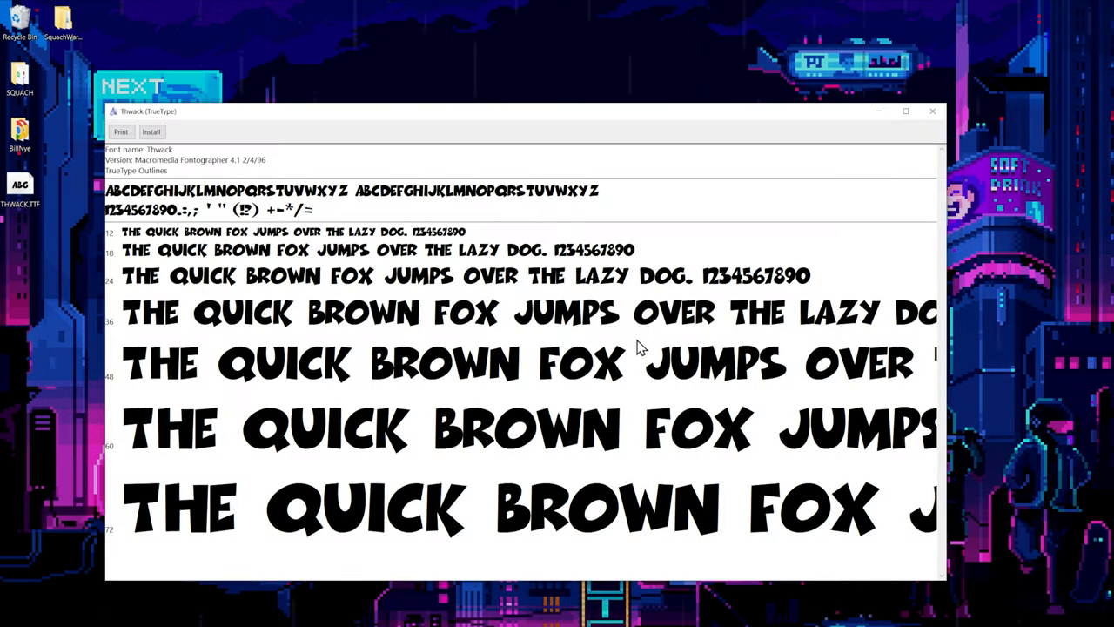
pyautogui.moveTo(933, 111)
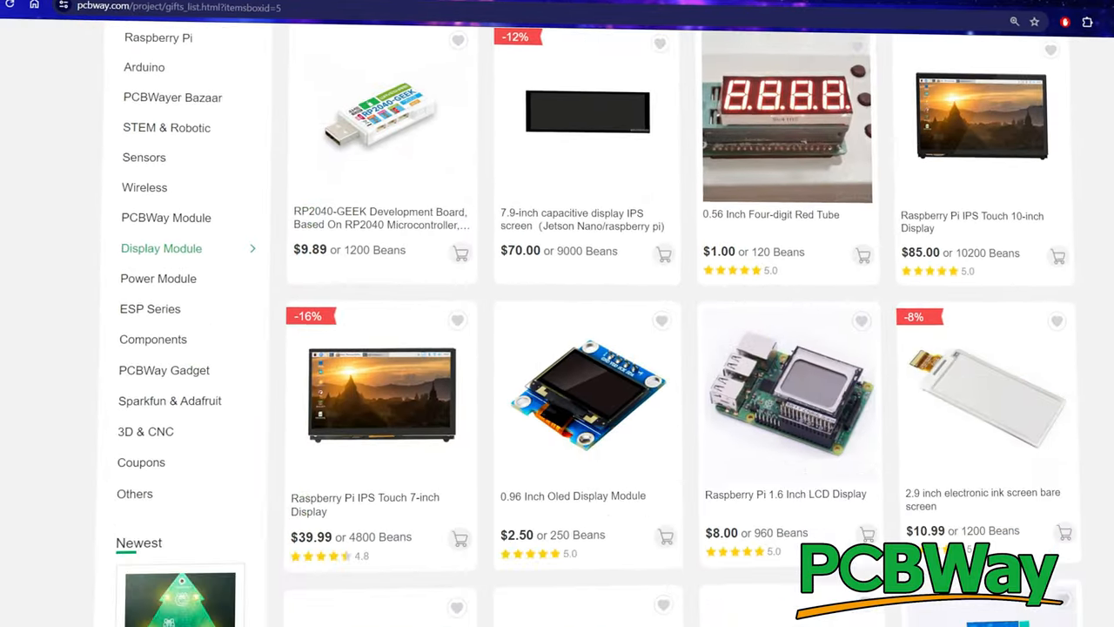
# Scroll through the PCBWay display module gifts and projects of the week.
pyautogui.scroll(-3)
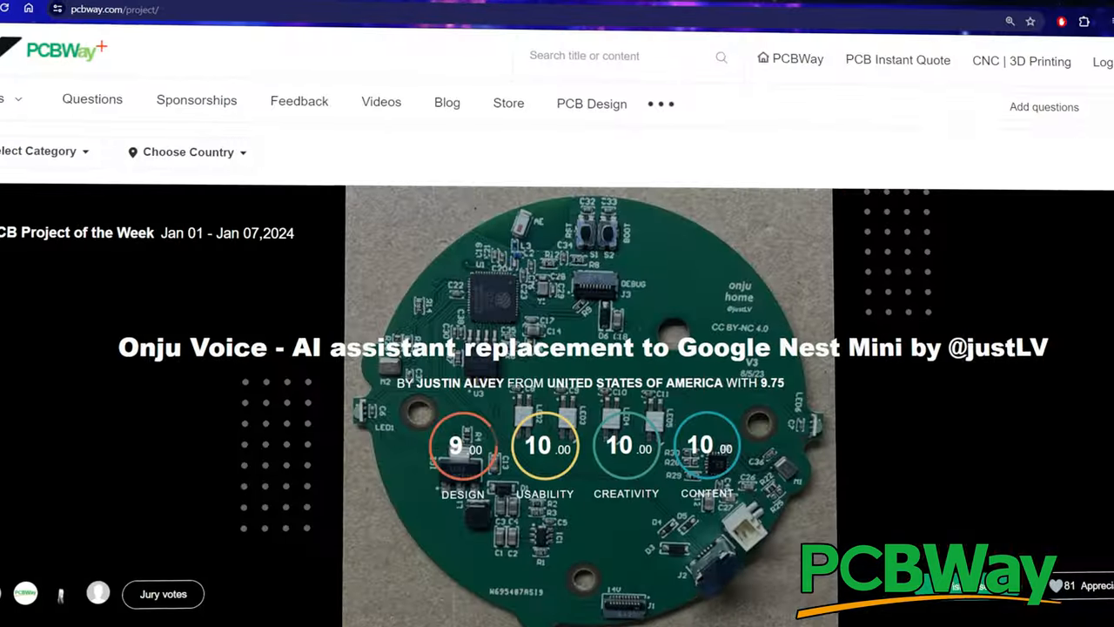
pyautogui.scroll(-3)
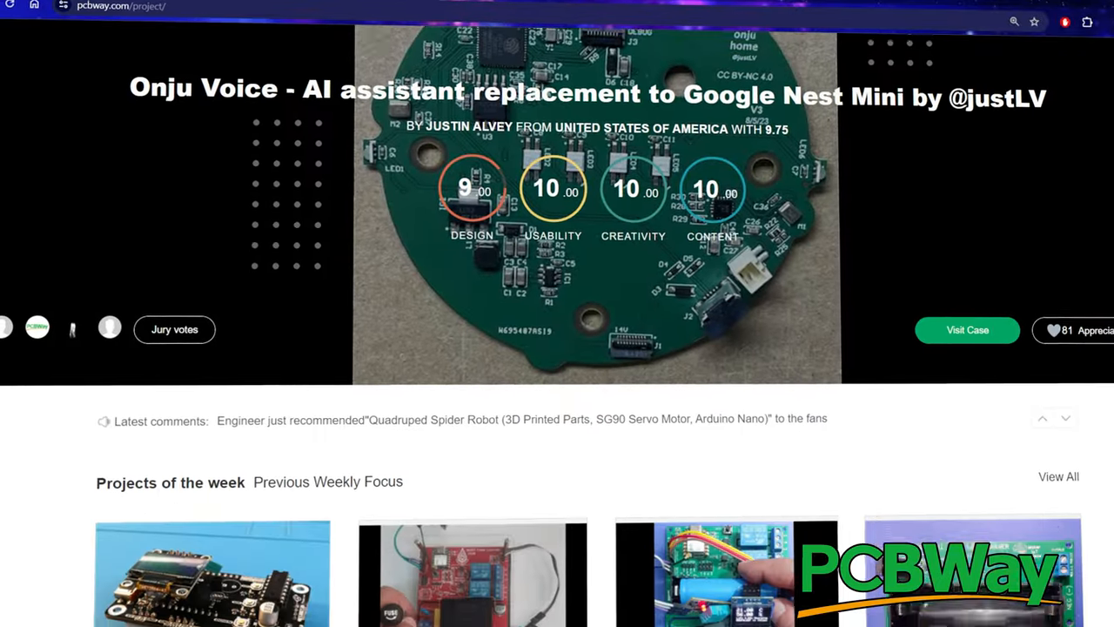
pyautogui.scroll(-3)
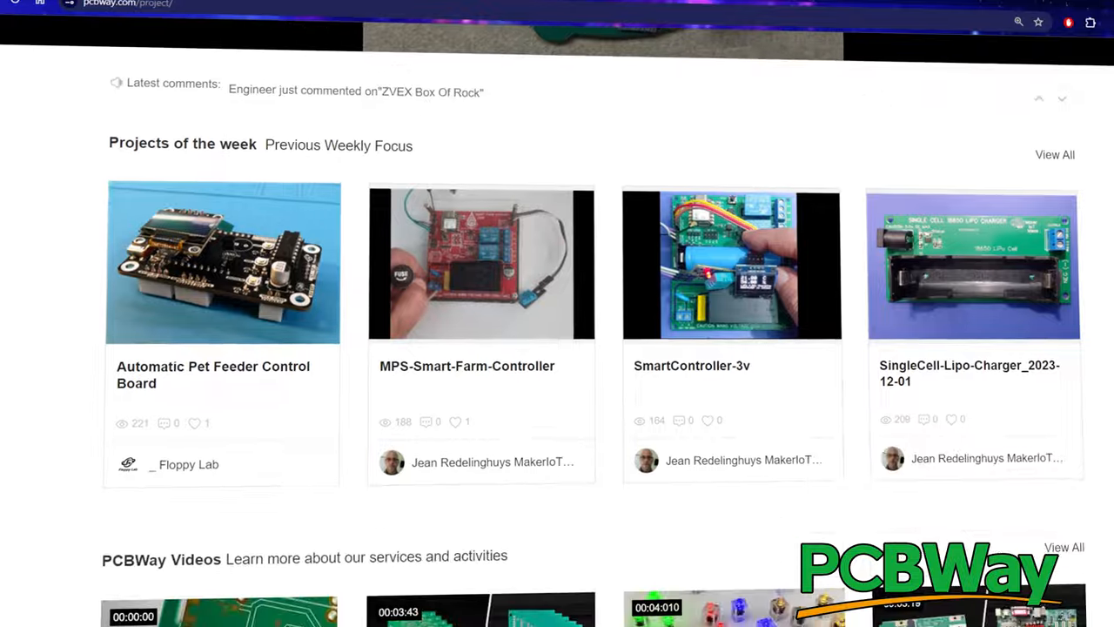
pyautogui.scroll(-3)
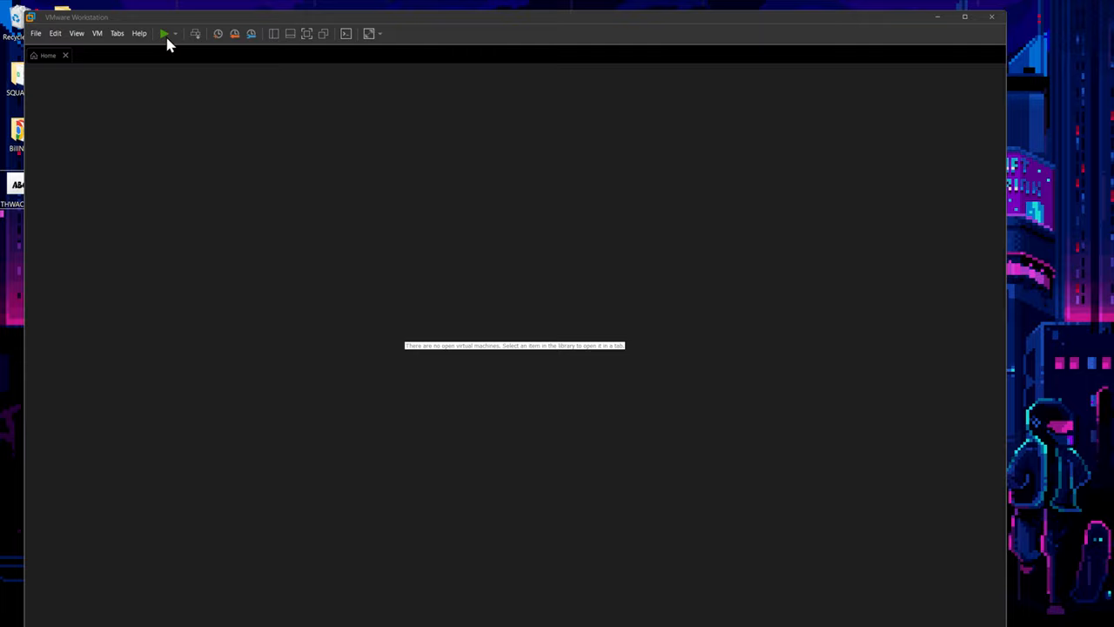
# Power on the Kali Linux virtual machine and log in as squach.
pyautogui.click(164, 33)
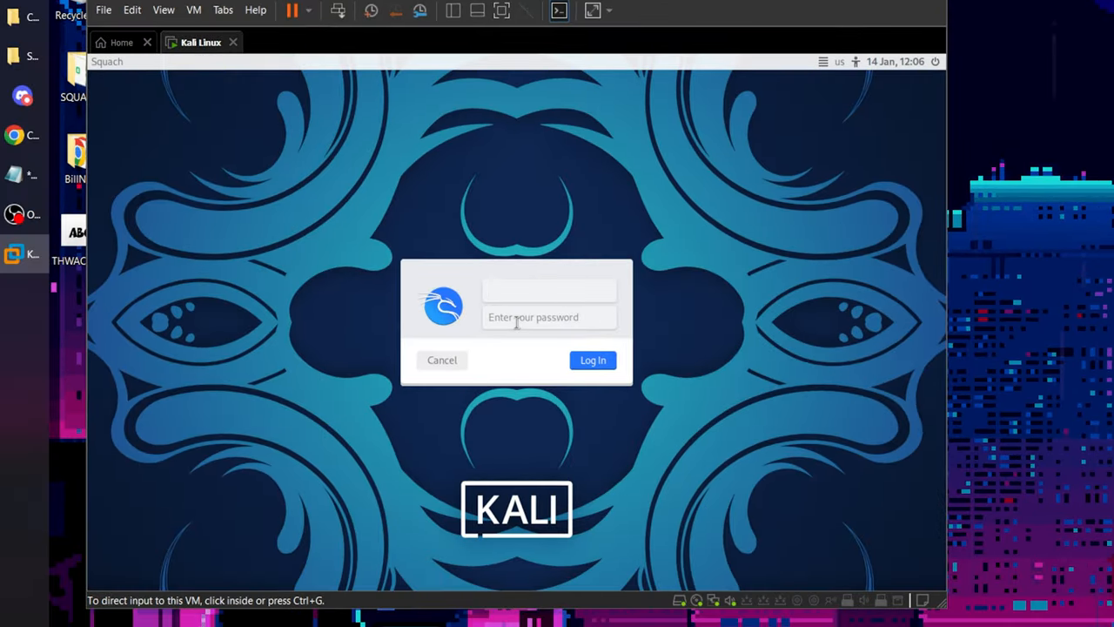
pyautogui.write('squach')
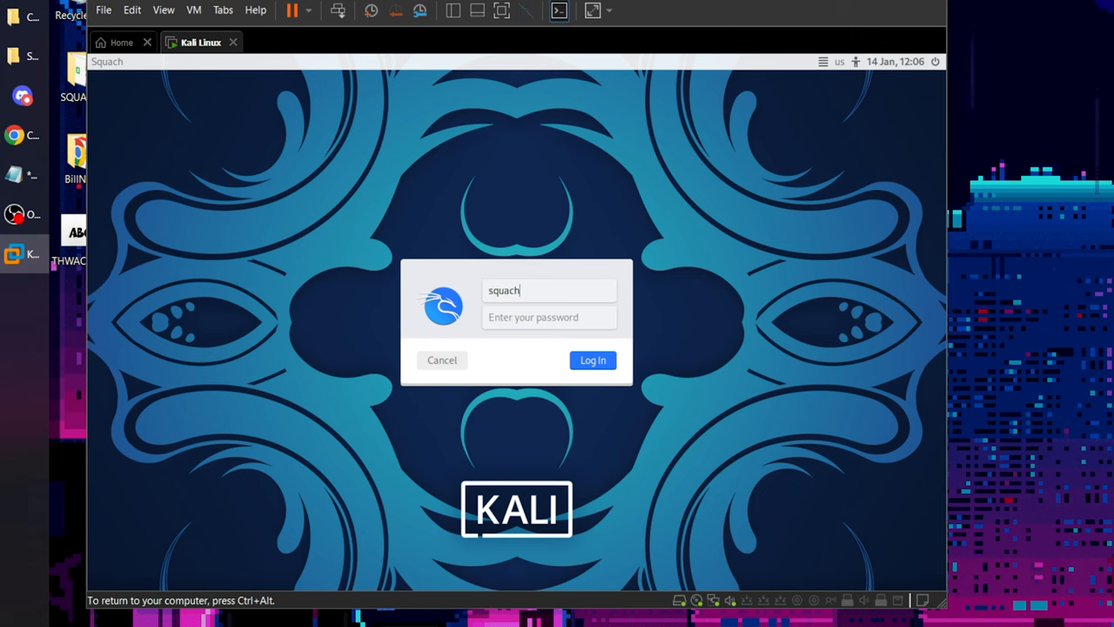
pyautogui.click(592, 360)
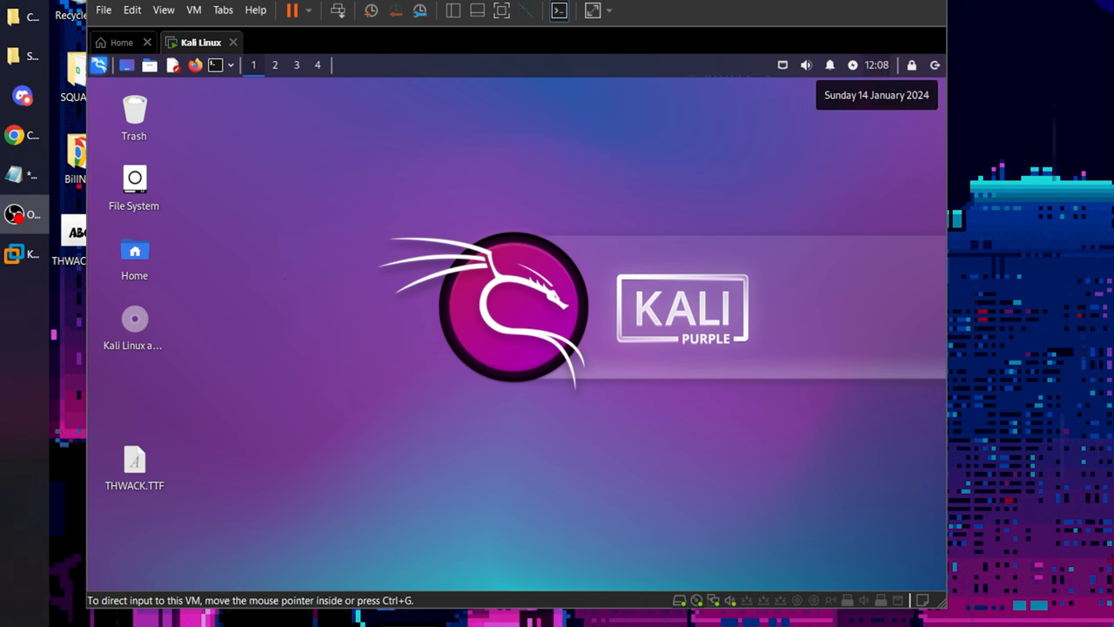
# Run 'sudo apt install otf2bdf' in a Desktop terminal, entering the sudo password.
pyautogui.rightClick(344, 390)
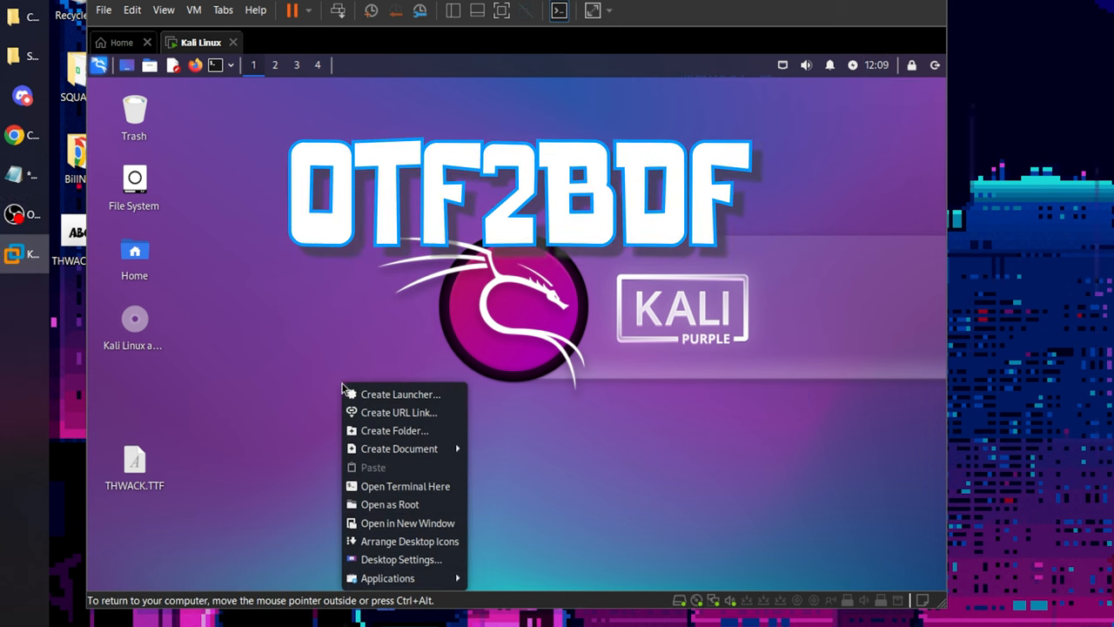
pyautogui.click(435, 495)
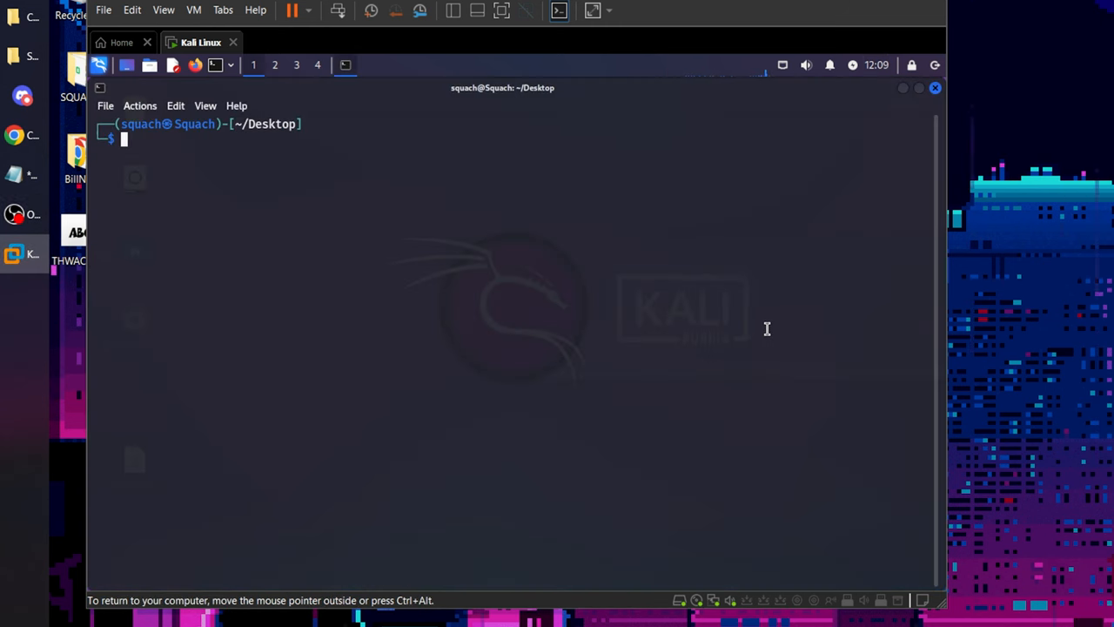
pyautogui.write('sudo apt install otf2bdf')
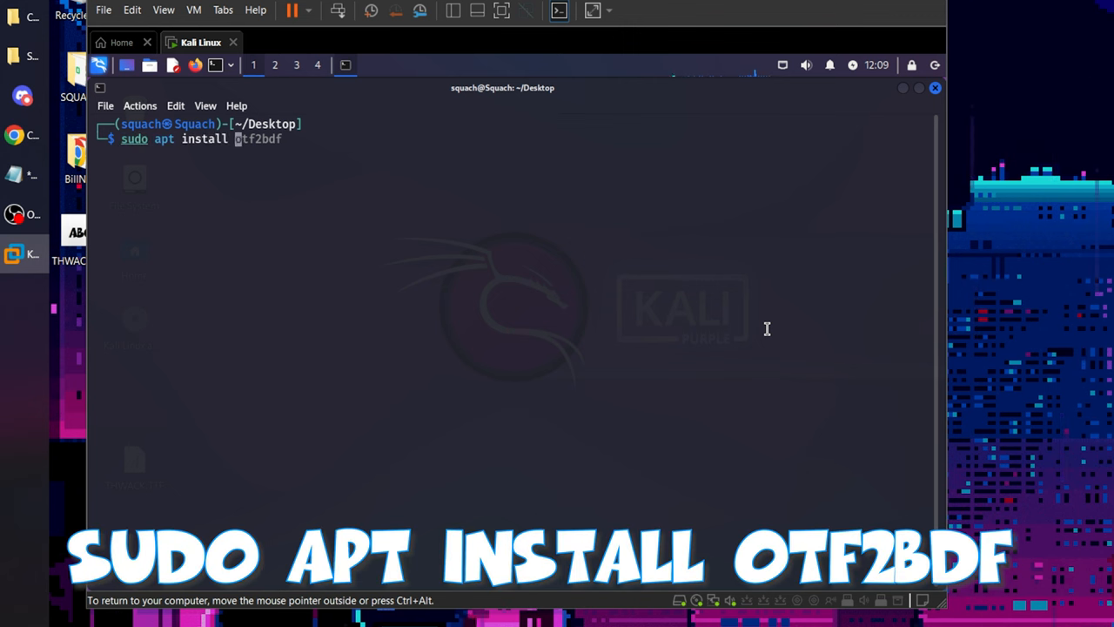
pyautogui.press('Tab')
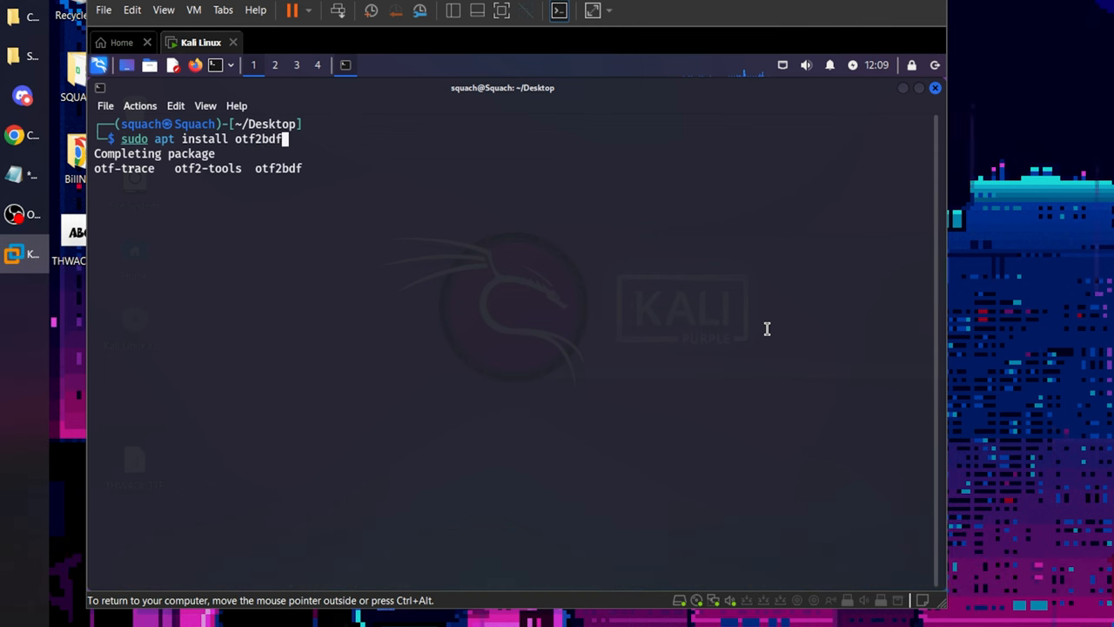
pyautogui.press('Return')
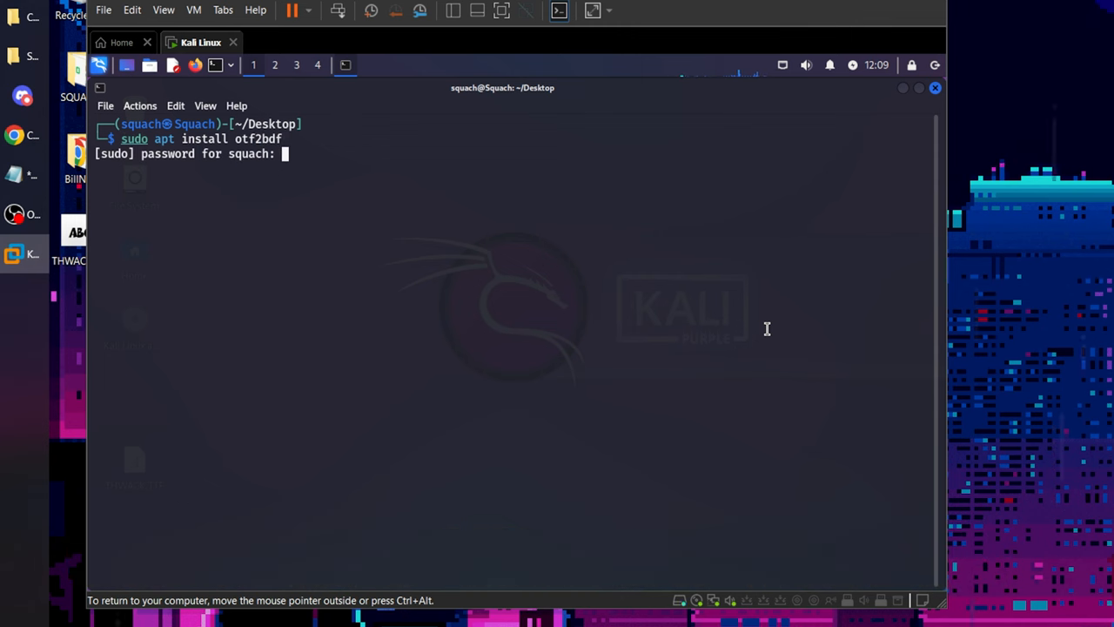
pyautogui.press('Return')
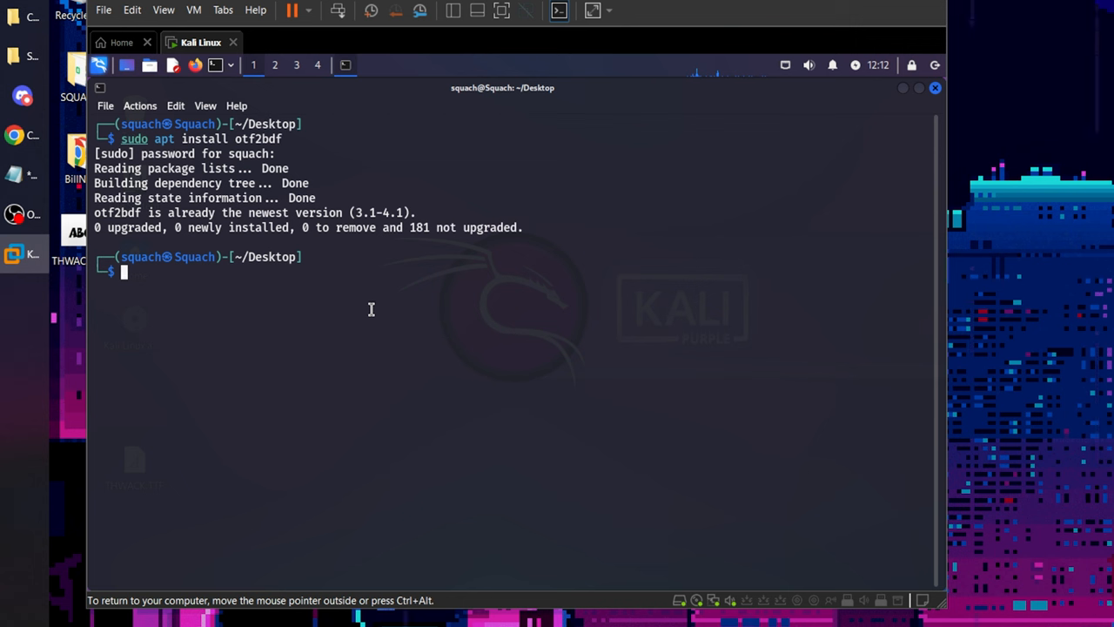
# Convert THWACK.TTF to thwack.bdf at 60 dpi, copy it to Windows, and close VMware.
pyautogui.write('otf2bdf -r 60 -o thwack.bdf THWACK.TTF')
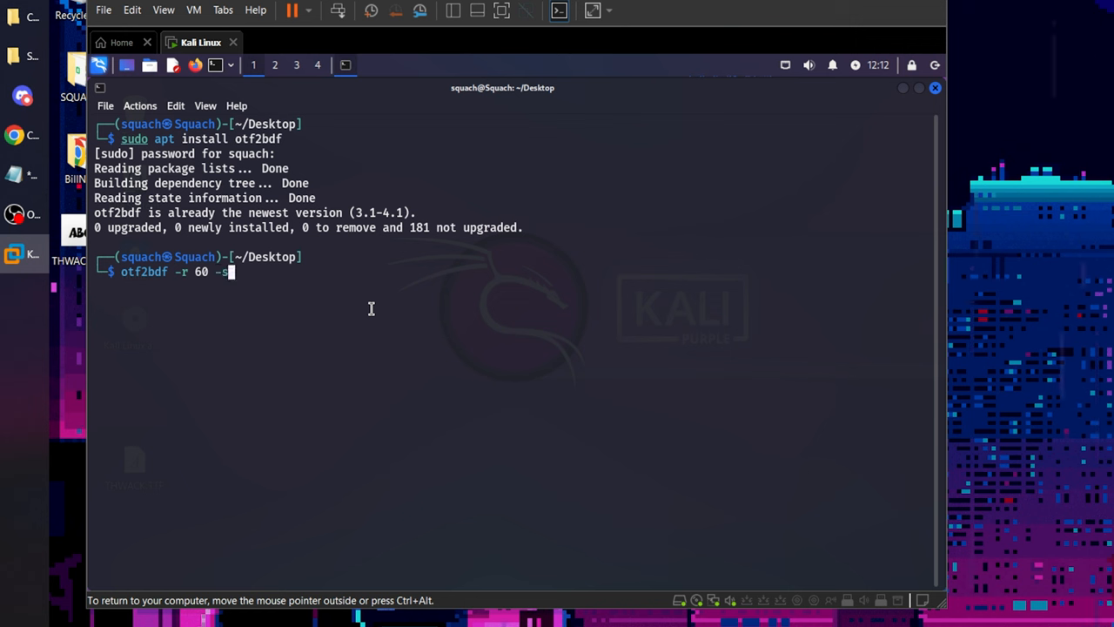
pyautogui.write('o thwack.bdf THWACK.TTF')
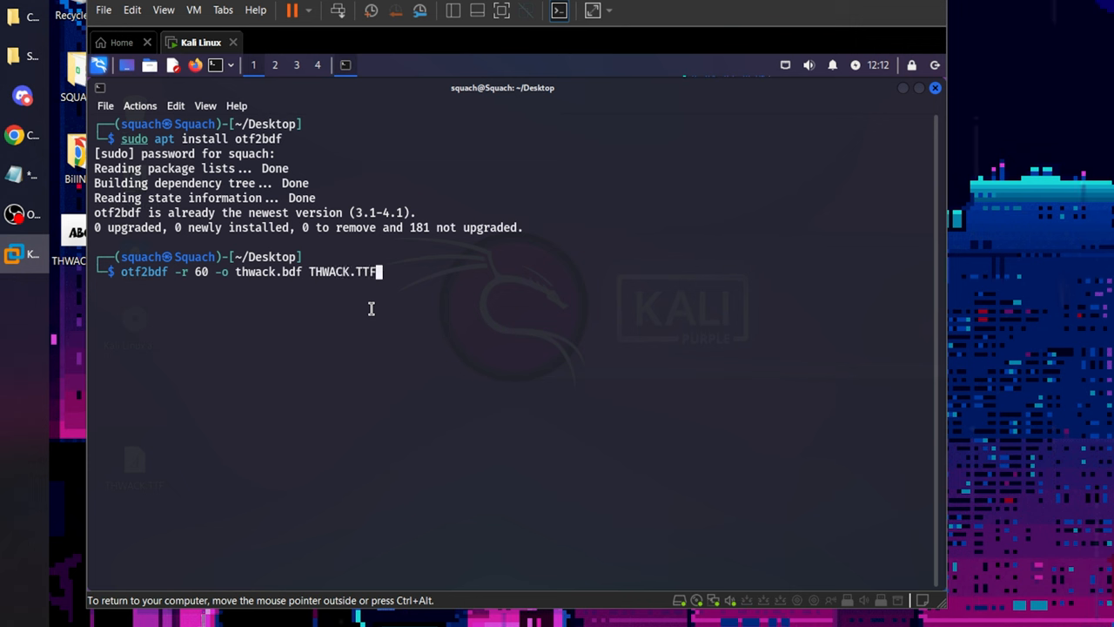
pyautogui.press('Return')
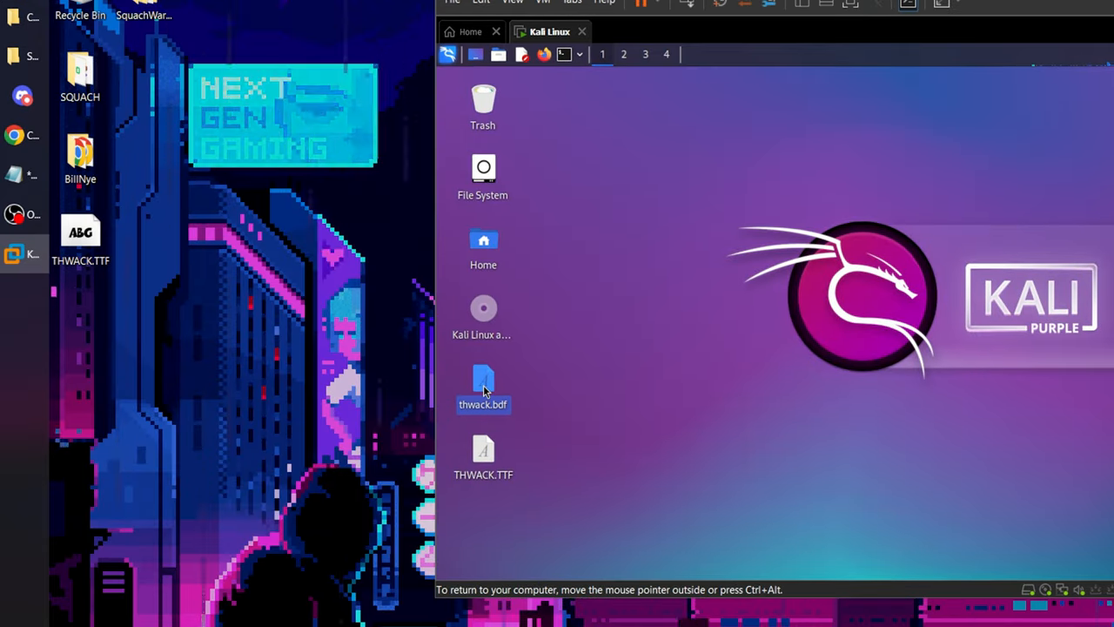
pyautogui.moveTo(483, 387); pyautogui.dragTo(207, 322)
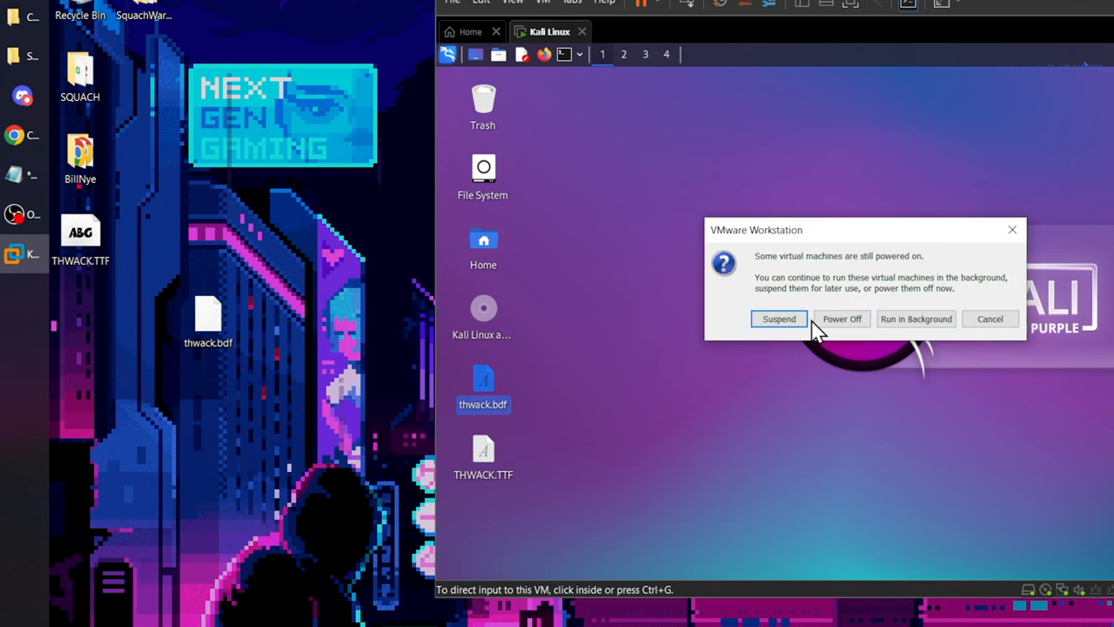
pyautogui.click(841, 318)
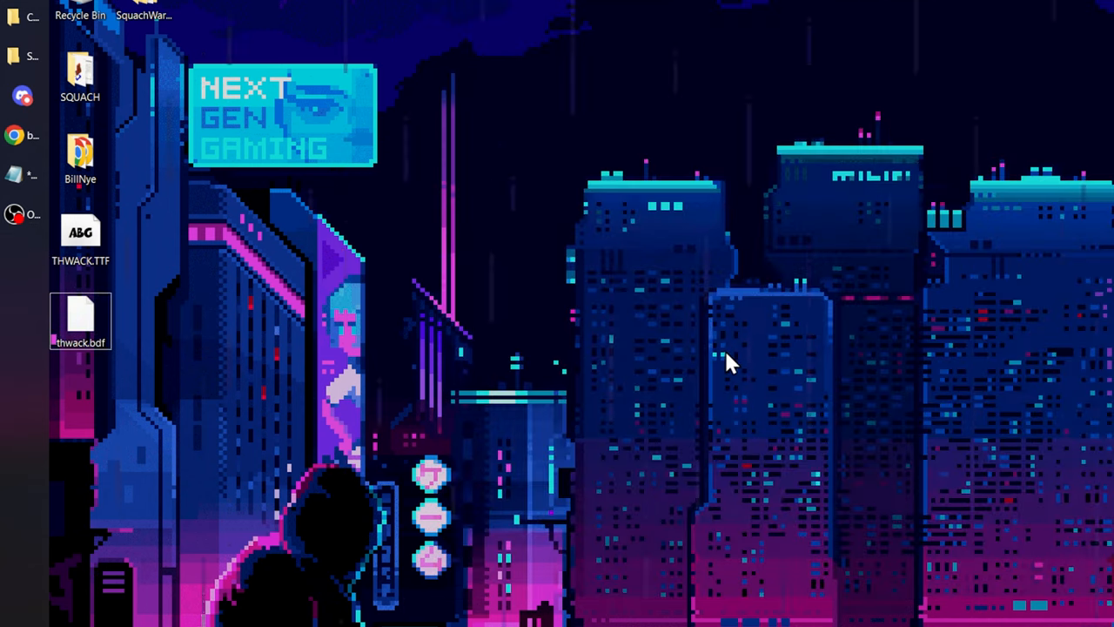
pyautogui.moveTo(372, 477)
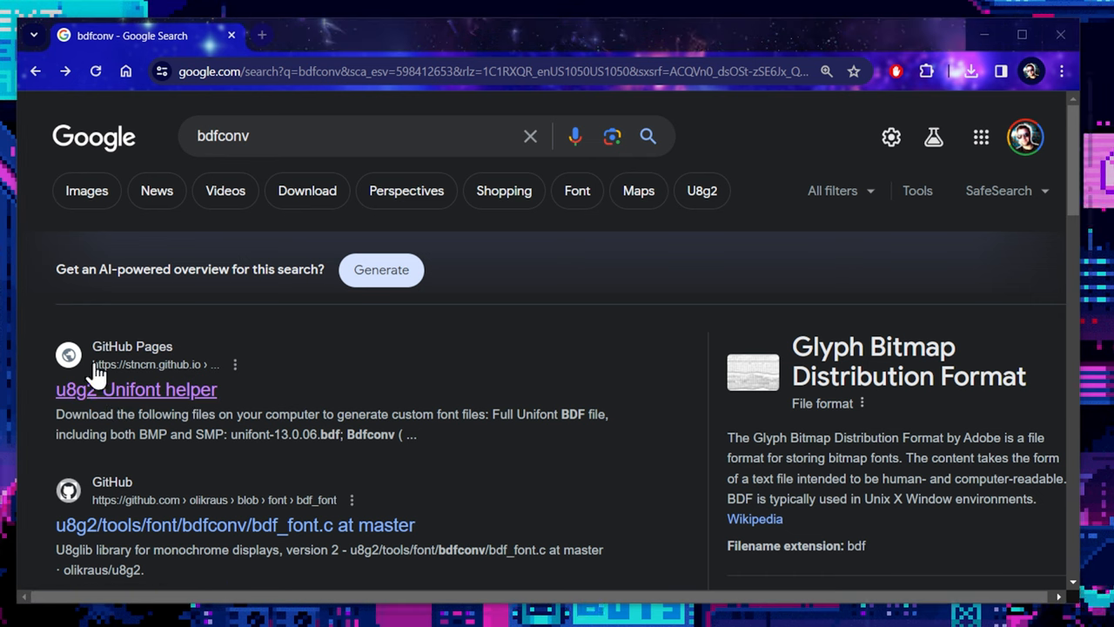
# Save bdfconv.exe from the u8g2 Unifont helper page to the Desktop, then close Chrome.
pyautogui.click(136, 389)
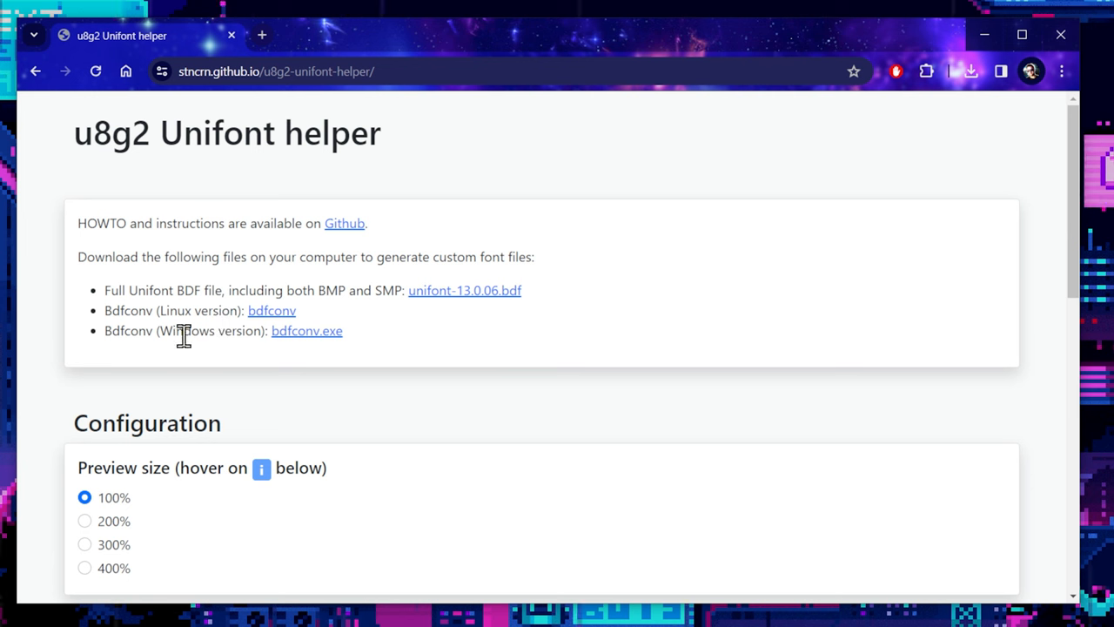
pyautogui.click(307, 330)
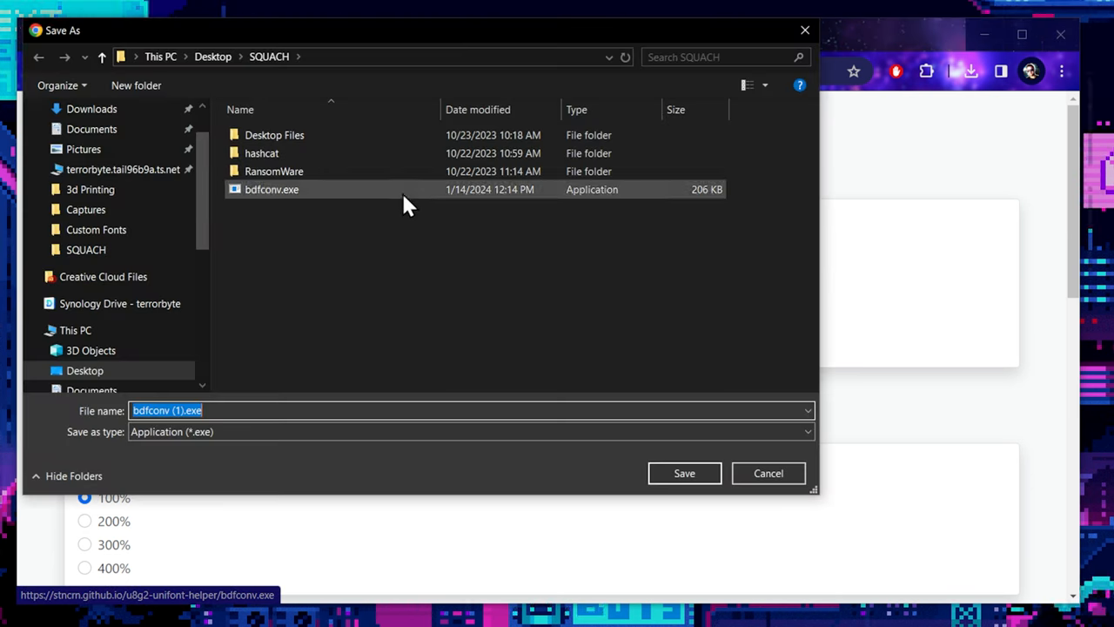
pyautogui.click(212, 57)
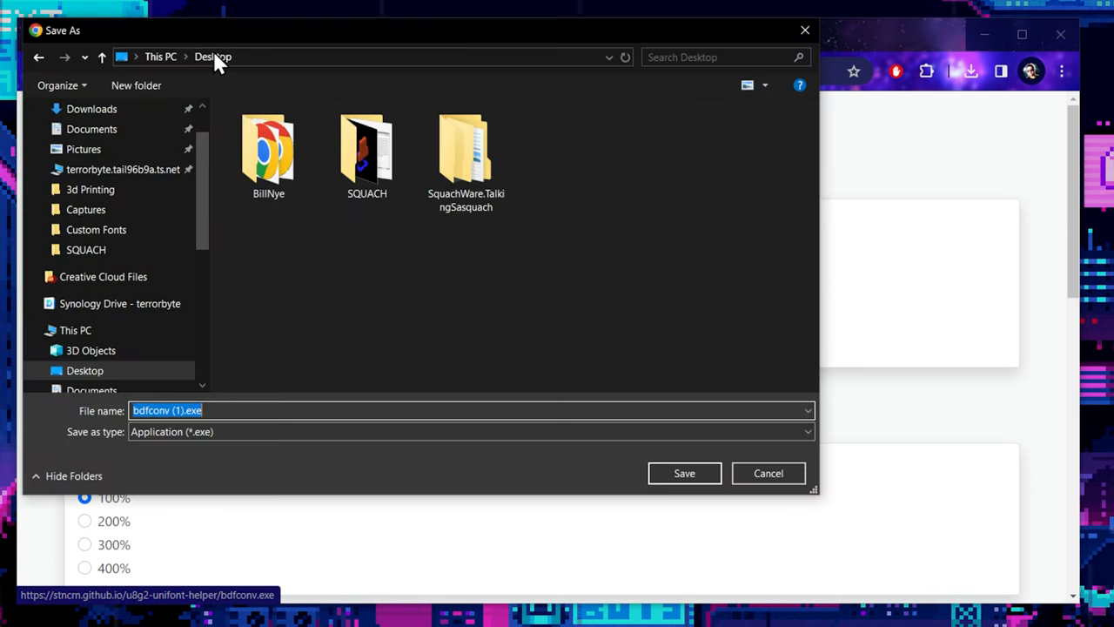
pyautogui.click(187, 410)
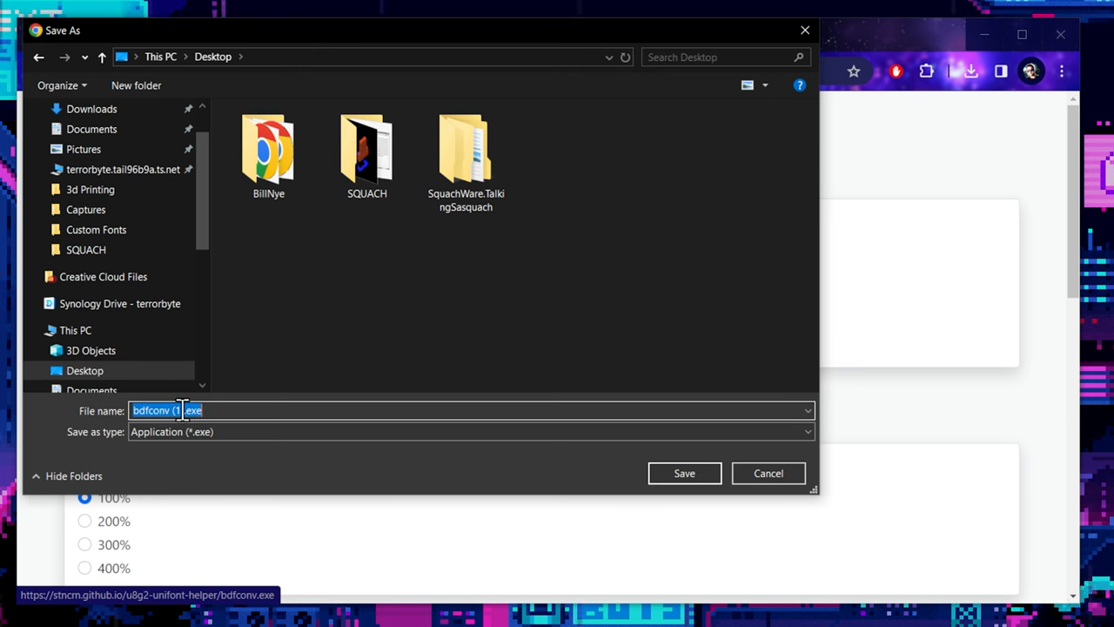
pyautogui.click(409, 410)
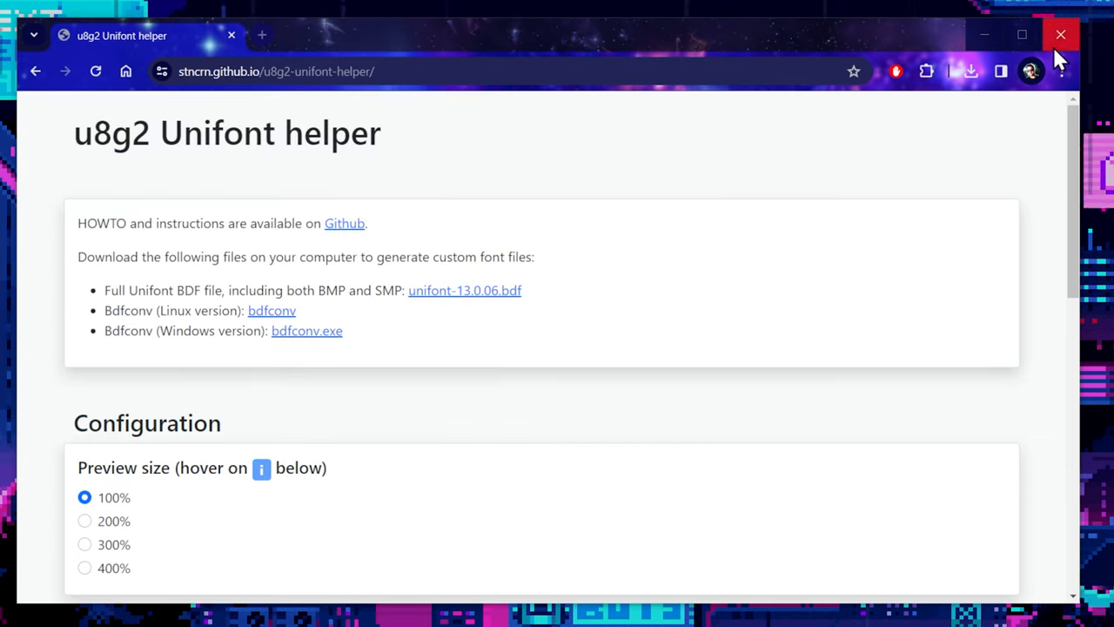
pyautogui.click(1060, 35)
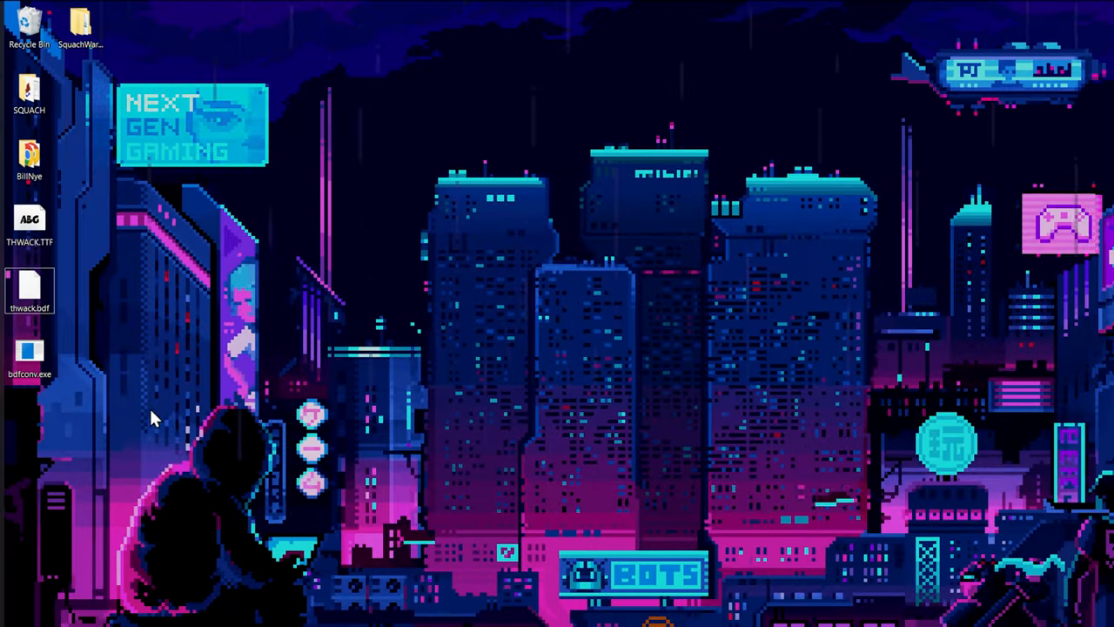
# Create a Squachness desktop folder for thwack.bdf and bdfconv.exe, and open cmd there.
pyautogui.rightClick(153, 418)
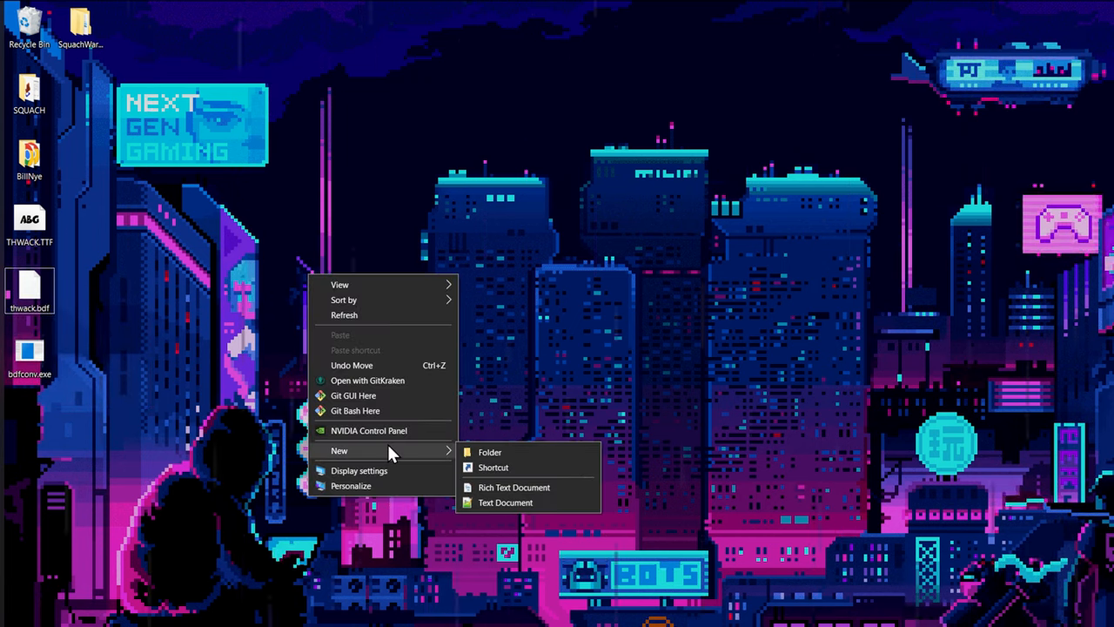
pyautogui.click(489, 452)
pyautogui.write('Squachness')
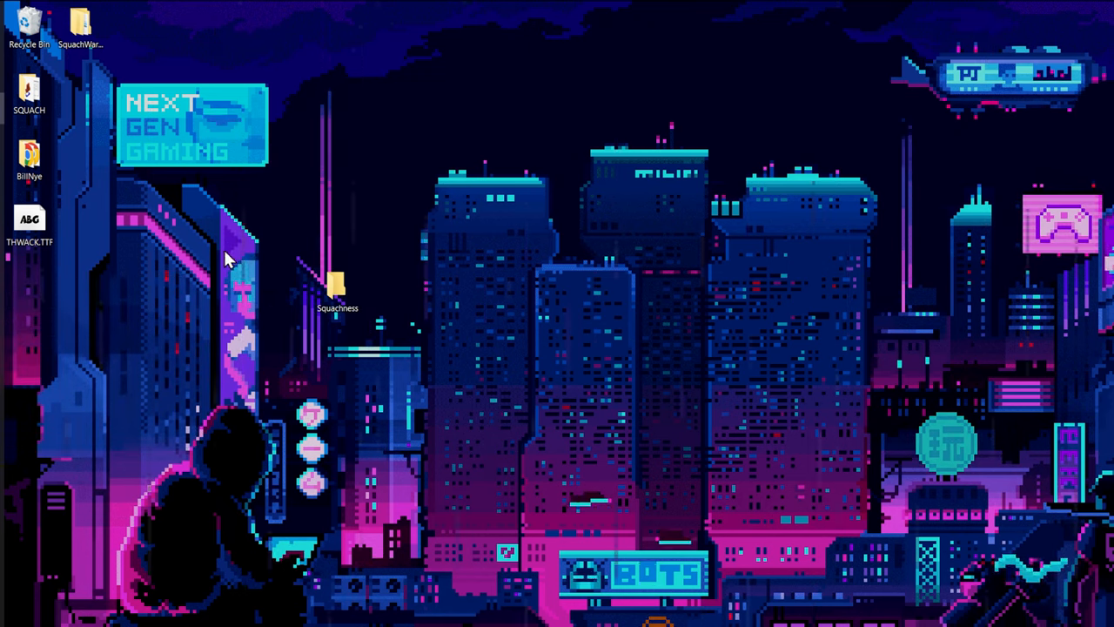
pyautogui.doubleClick(336, 283)
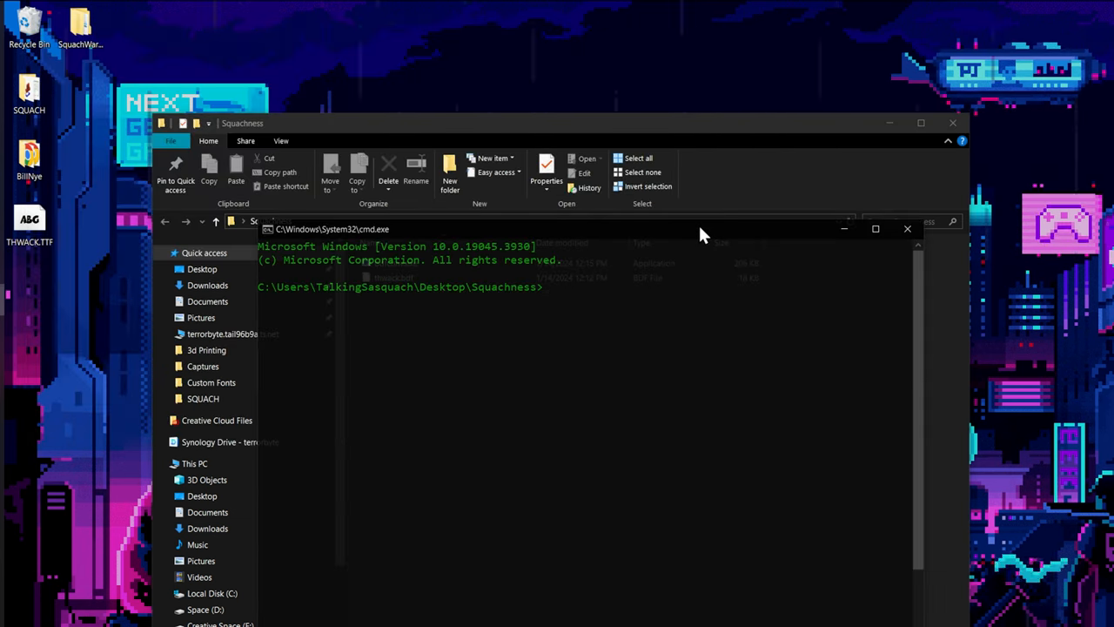
pyautogui.moveTo(692, 238)
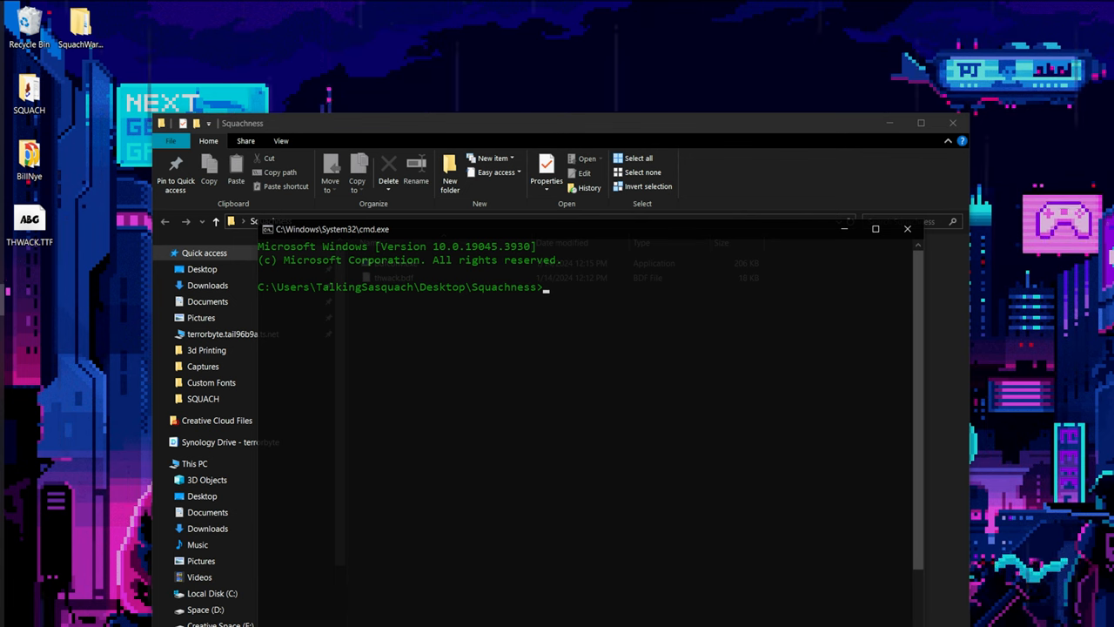
pyautogui.write('cmd')
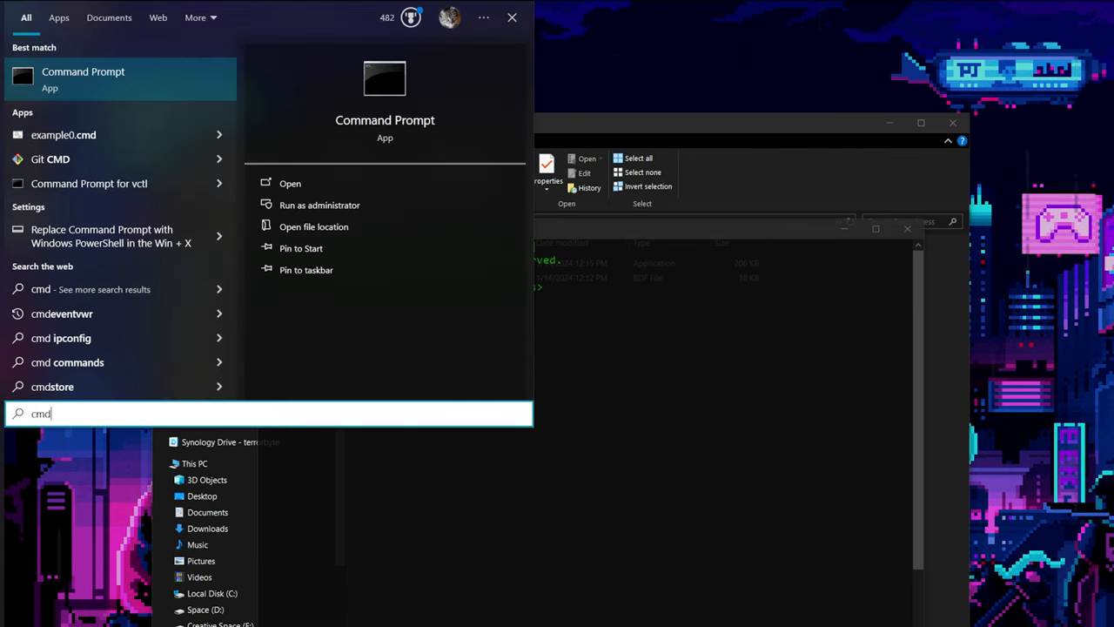
pyautogui.moveTo(329, 205)
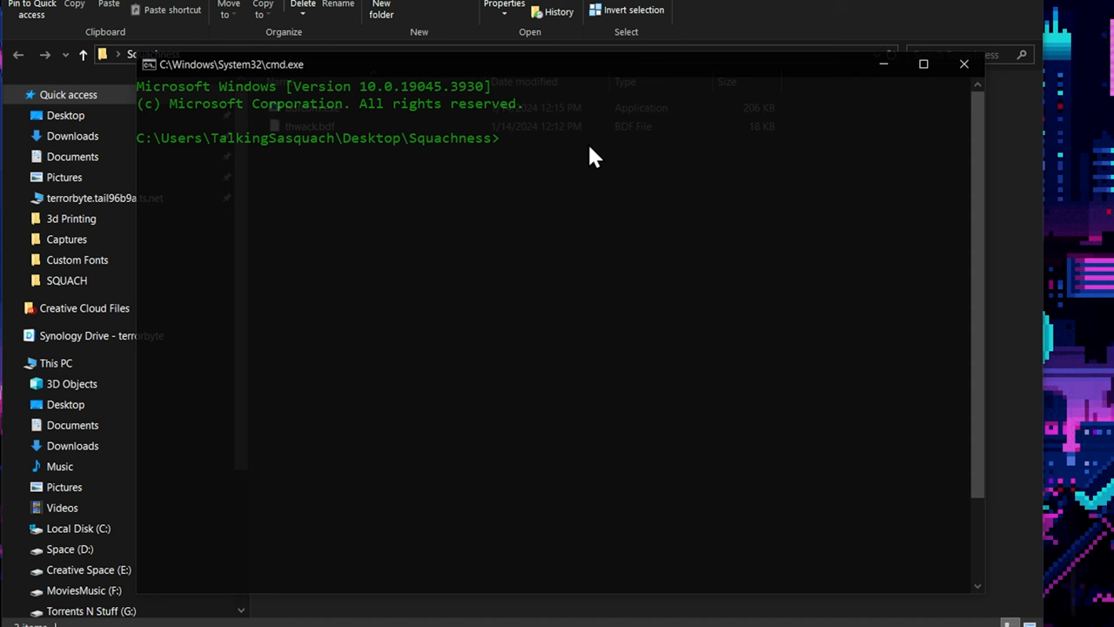
# Convert thwack.bdf to squach.c with bdfconv (glyphs 32-127, name Squach), then view the folder.
pyautogui.write('bdfconv.exe -v -f 1 -m "32-127" thwack.bdf -o squach.c -n Squach -d thwack.bdf')
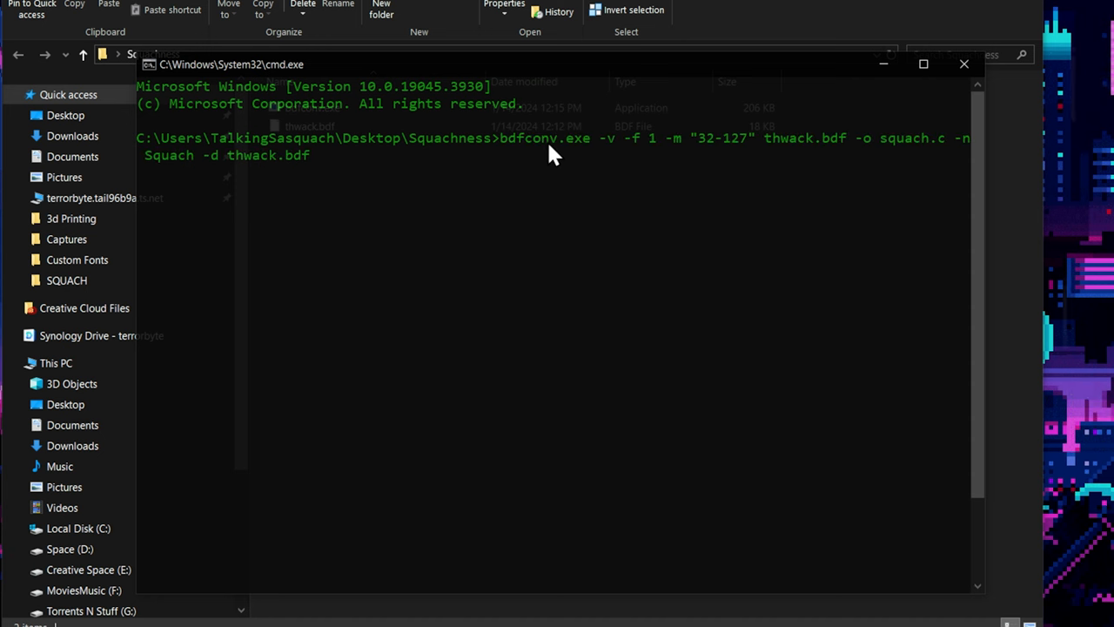
pyautogui.moveTo(692, 221)
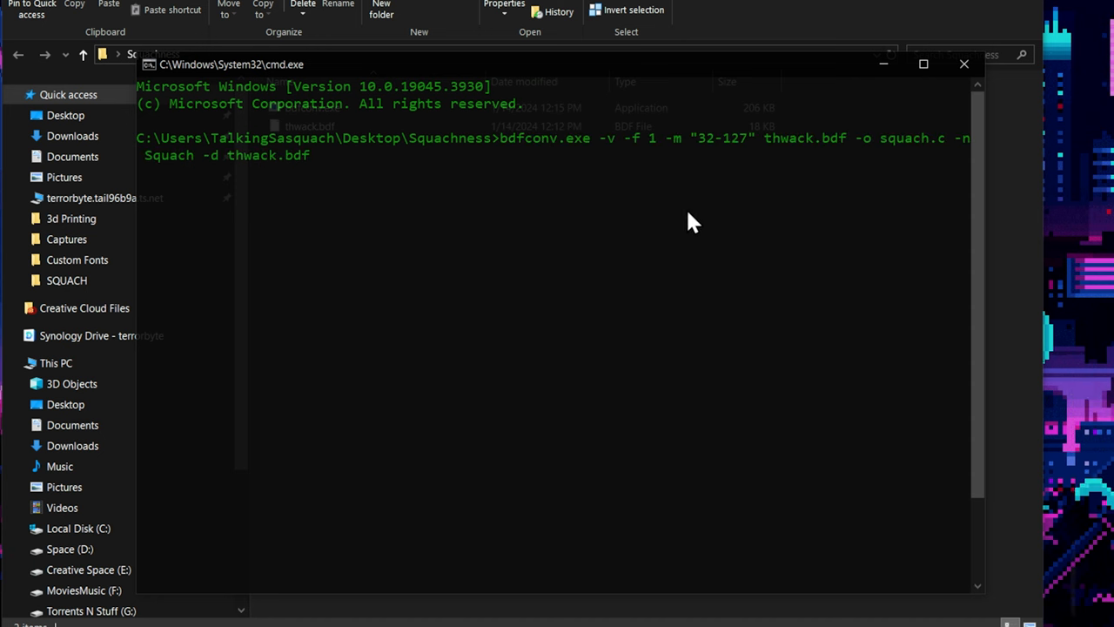
pyautogui.press('Return')
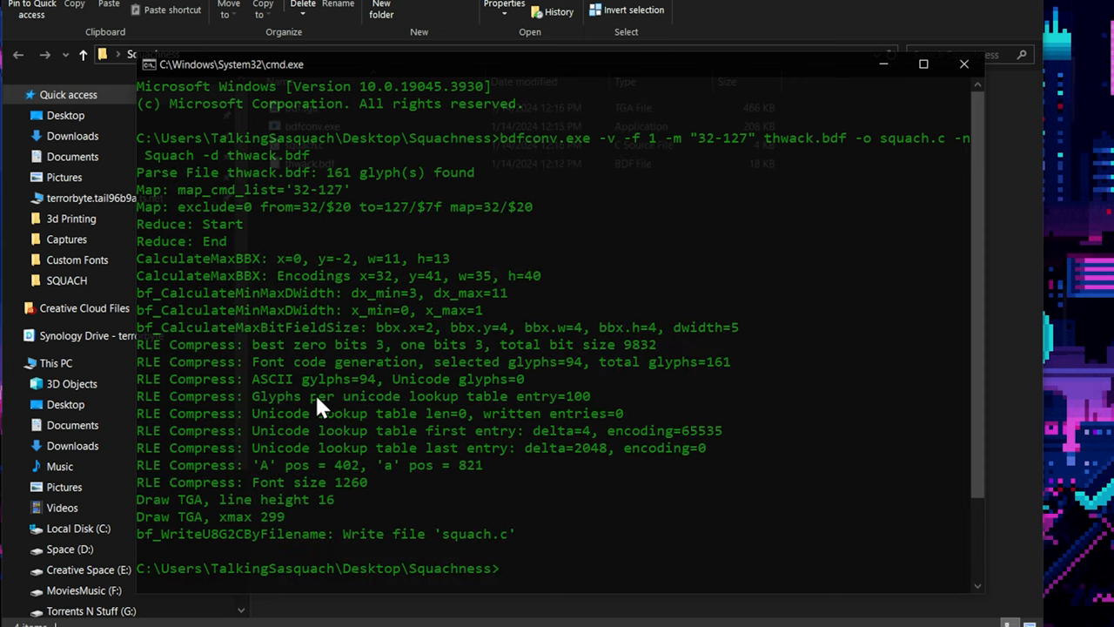
pyautogui.moveTo(321, 409)
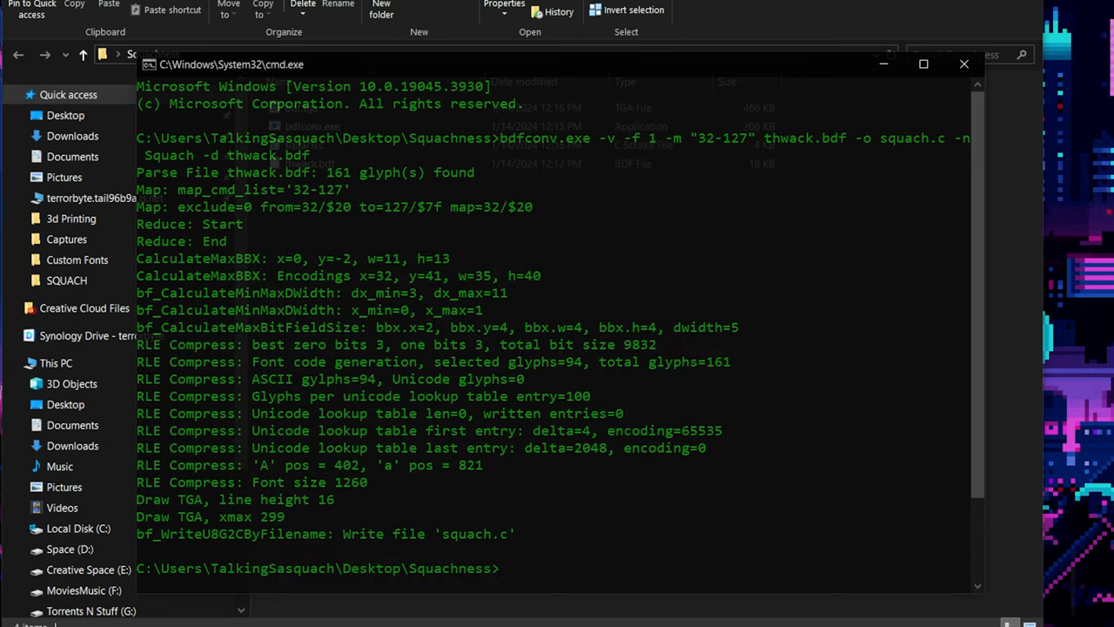
pyautogui.click(964, 64)
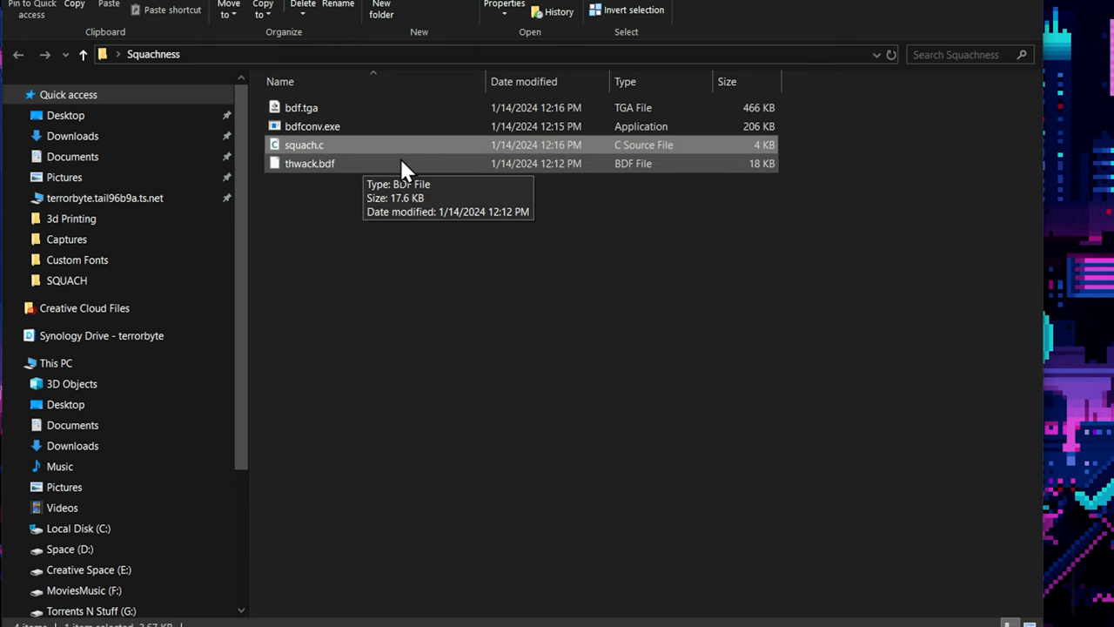
pyautogui.moveTo(848, 296)
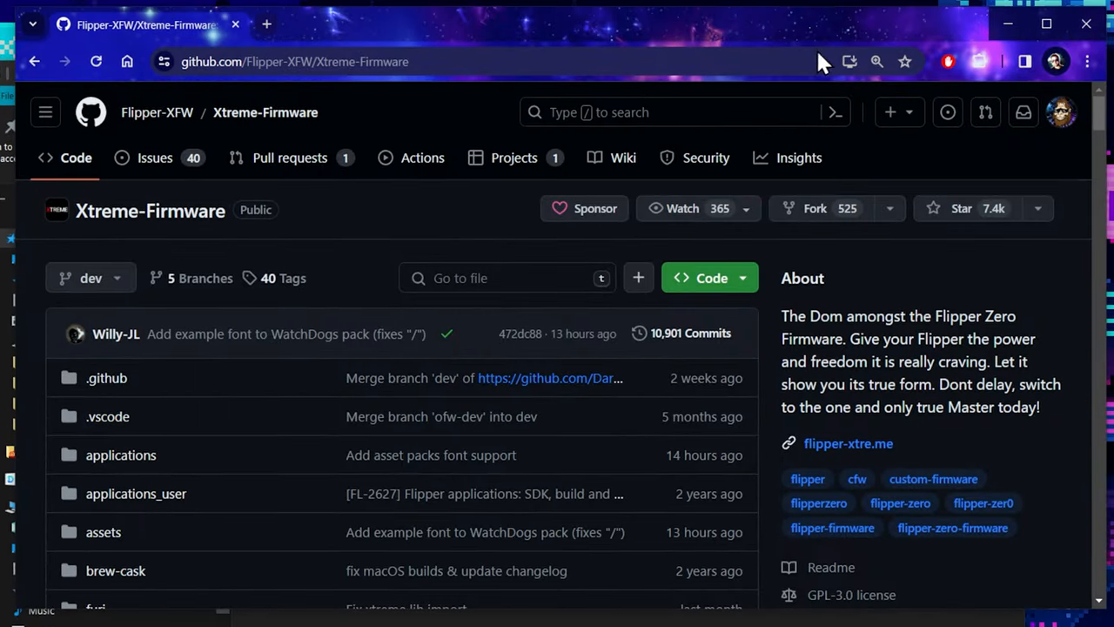
pyautogui.moveTo(1101, 605)
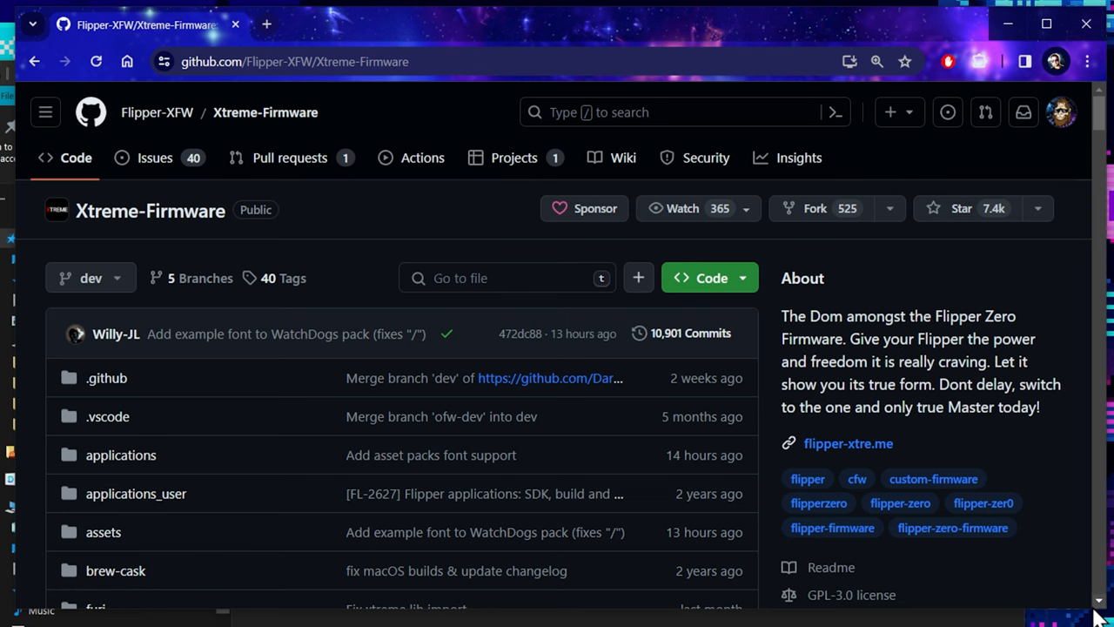
# Copy the Xtreme-Firmware HTTPS clone URL into GitHub Desktop's Clone repository dialog.
pyautogui.click(709, 278)
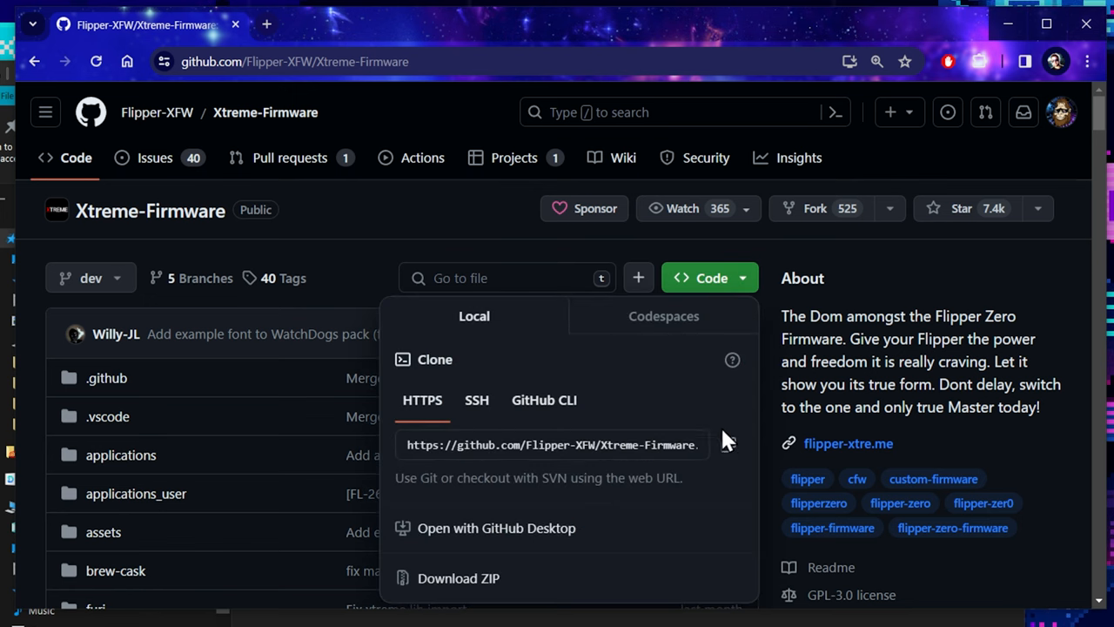
pyautogui.click(725, 443)
pyautogui.write('git')
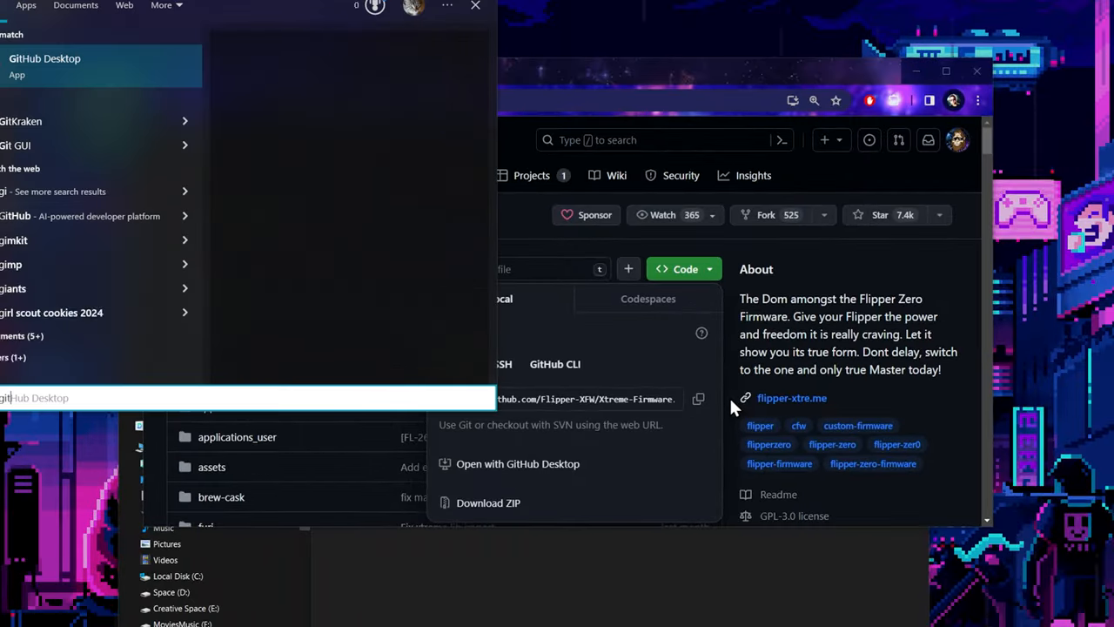
pyautogui.click(517, 463)
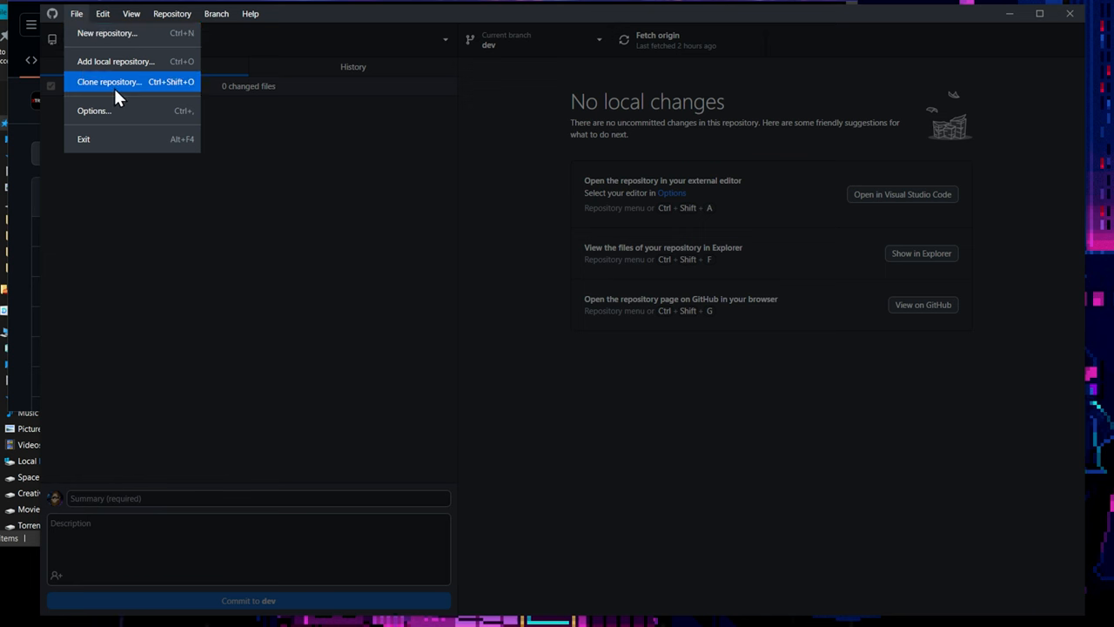
pyautogui.click(109, 81)
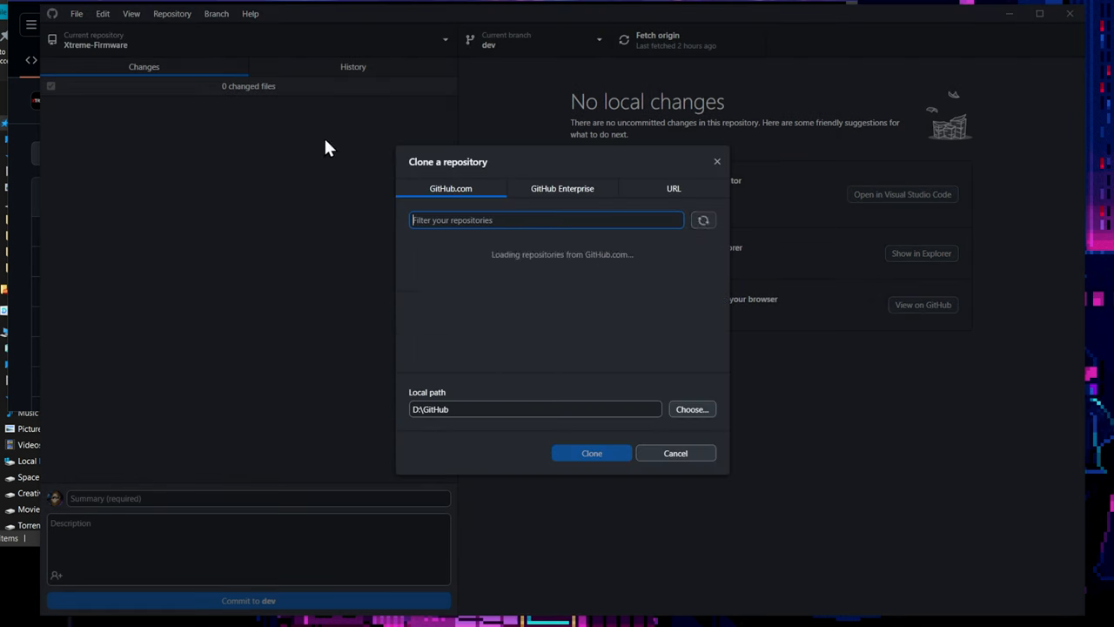
pyautogui.click(673, 188)
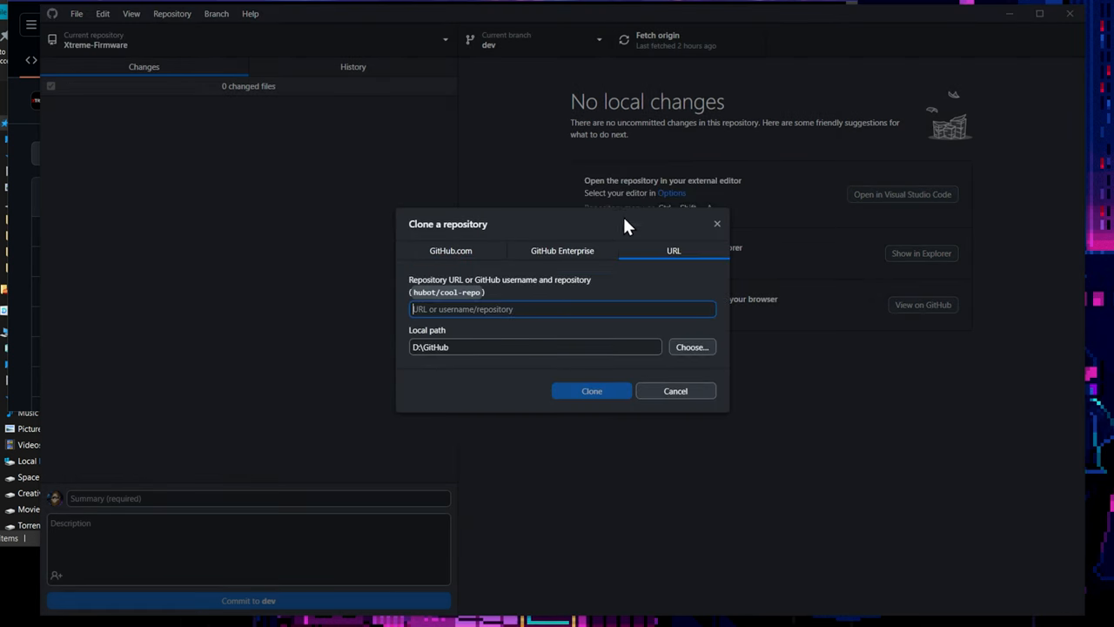
pyautogui.write('https://github.com/Flipper-XFW/Xtreme-Firmware.git')
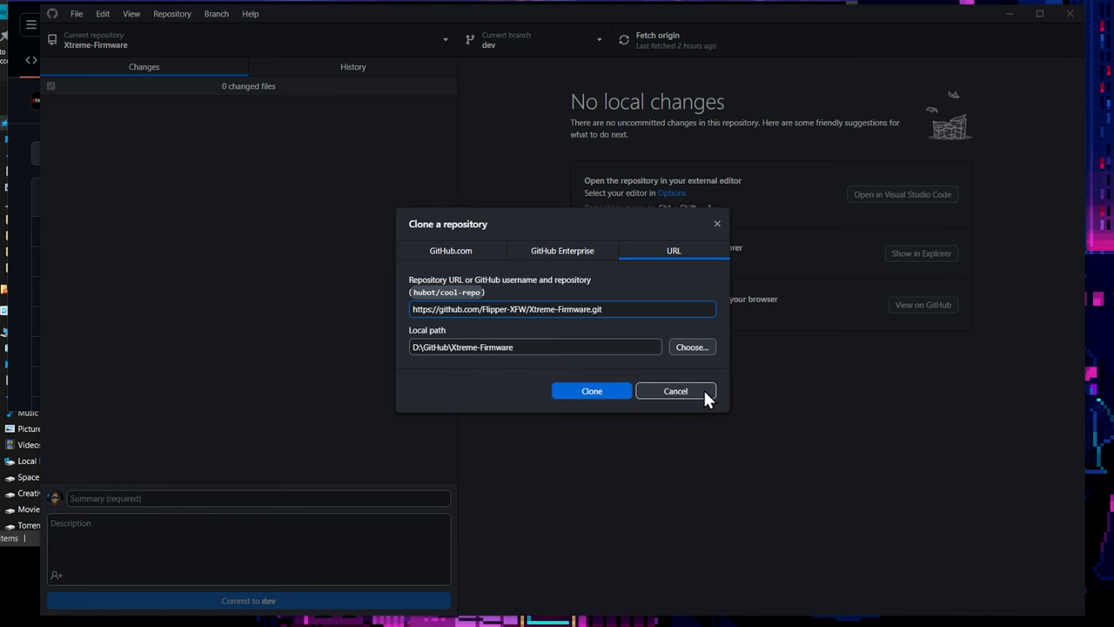
# Cancel the existing-repo clone, fetch origin, and close GitHub Desktop.
pyautogui.click(676, 390)
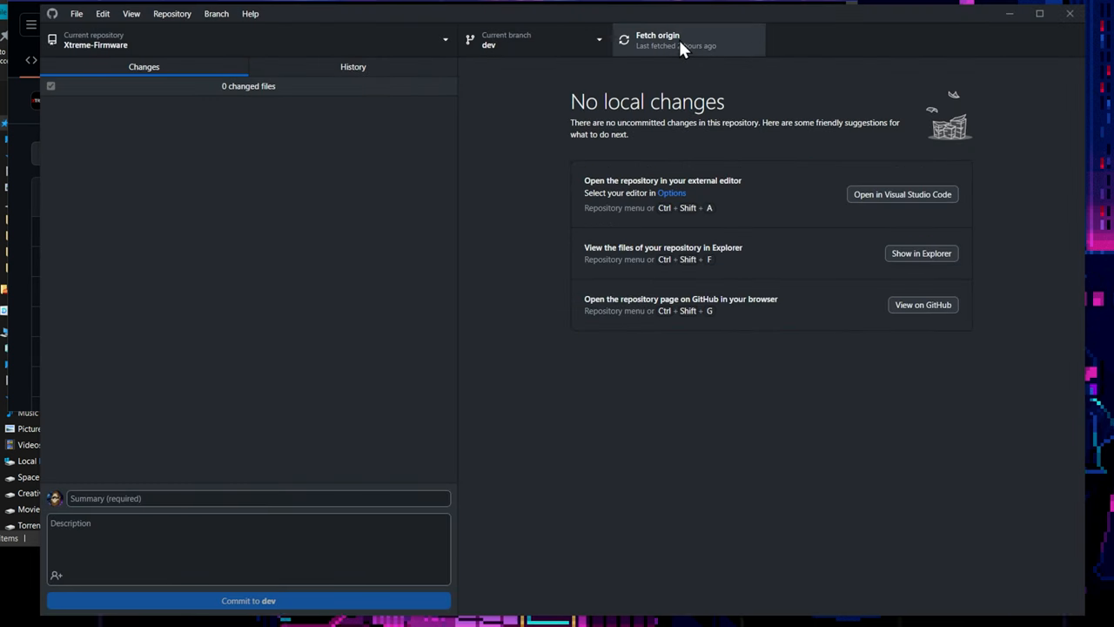
pyautogui.click(688, 40)
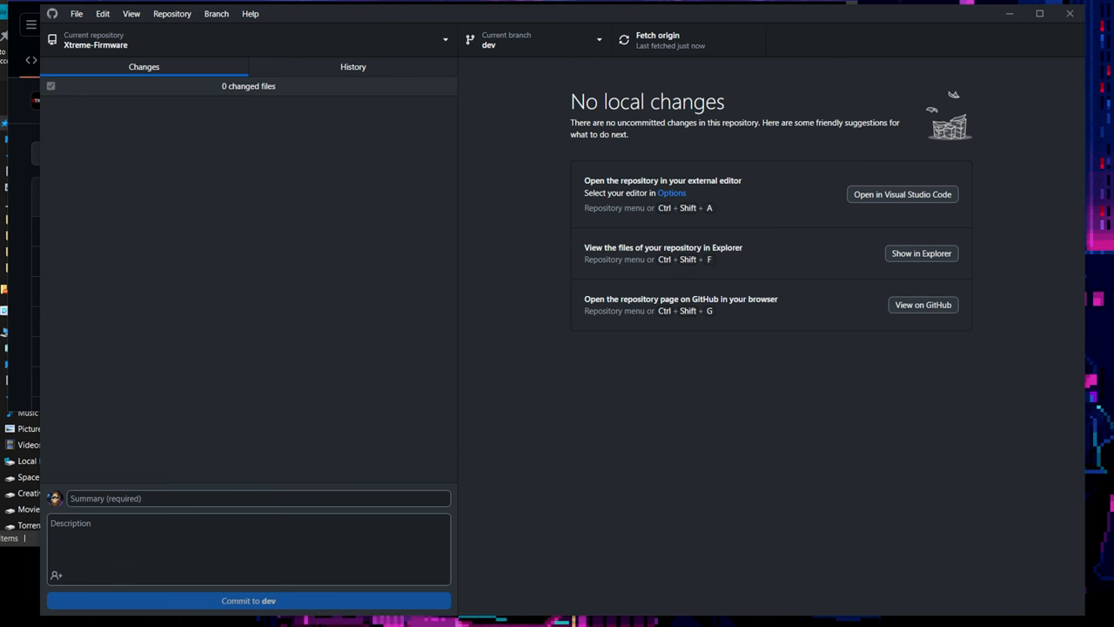
pyautogui.moveTo(1070, 14)
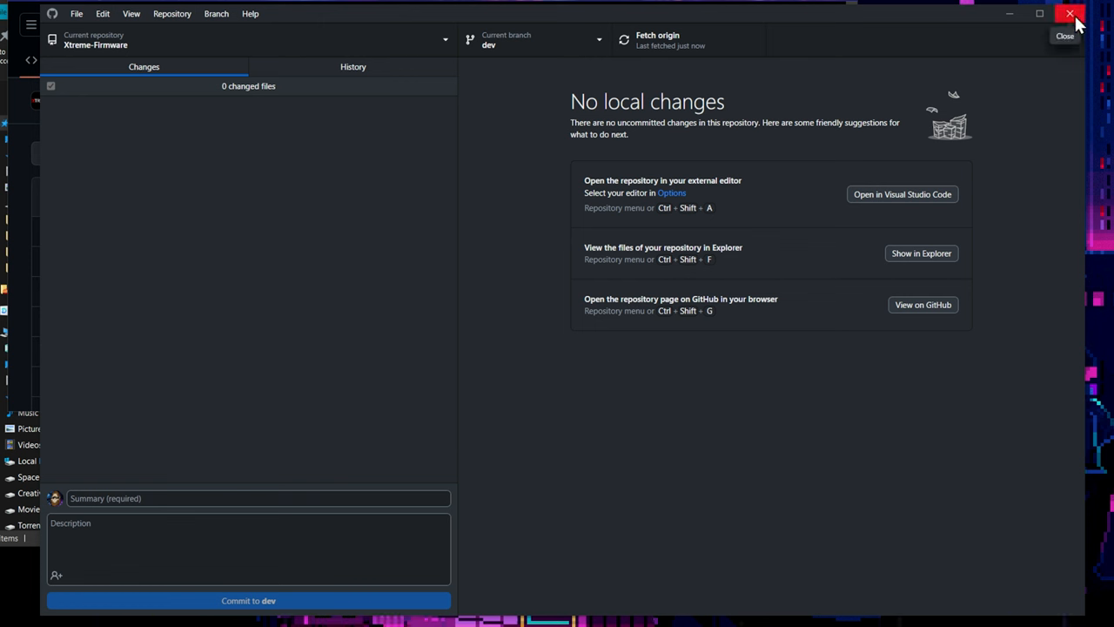
pyautogui.click(1070, 13)
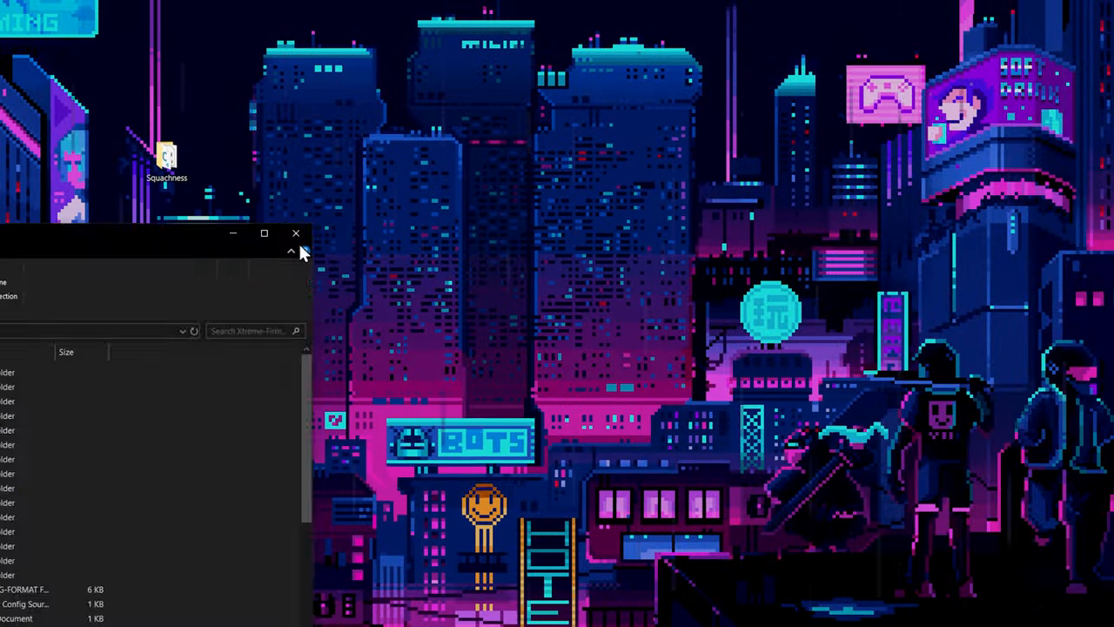
# Navigate Xtreme-Firmware to assets > packs > WatchDogs > Fonts.
pyautogui.click(264, 233)
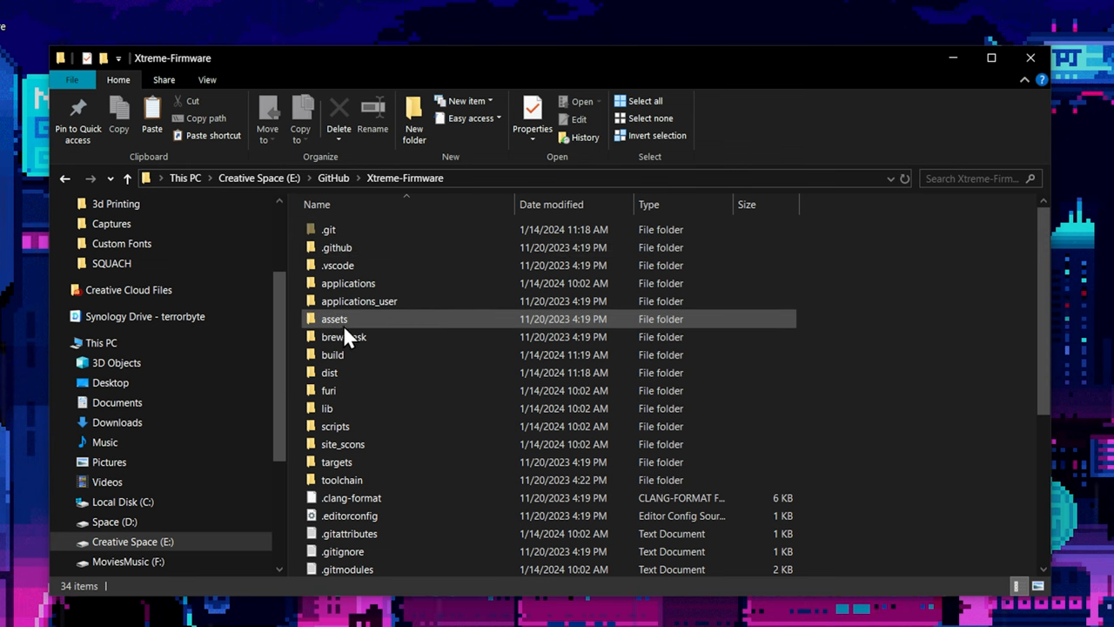
pyautogui.doubleClick(335, 318)
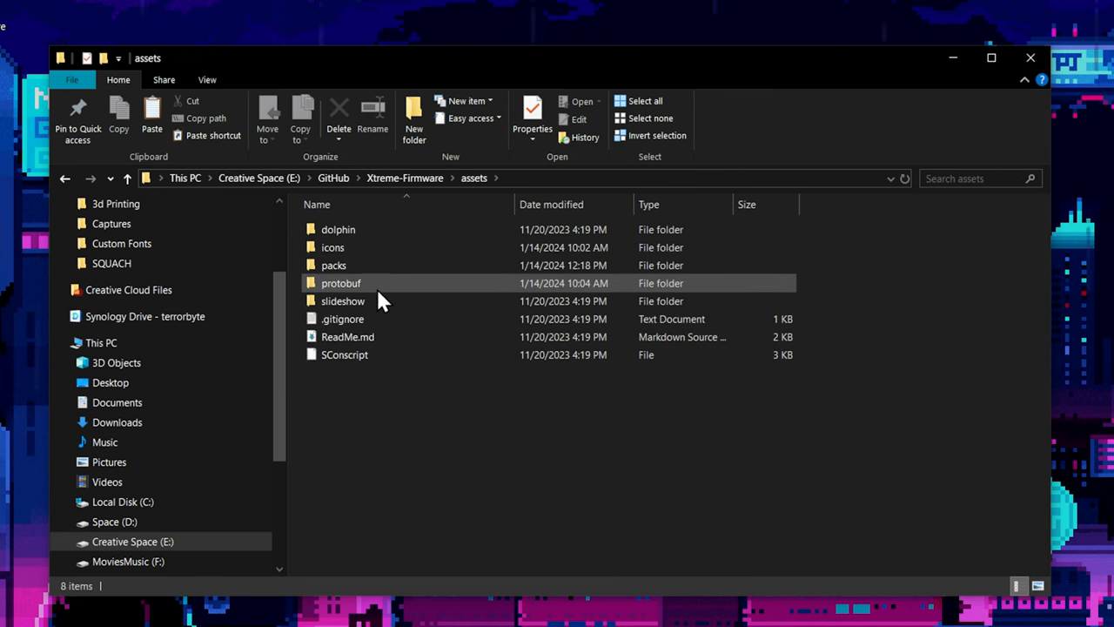
pyautogui.doubleClick(333, 265)
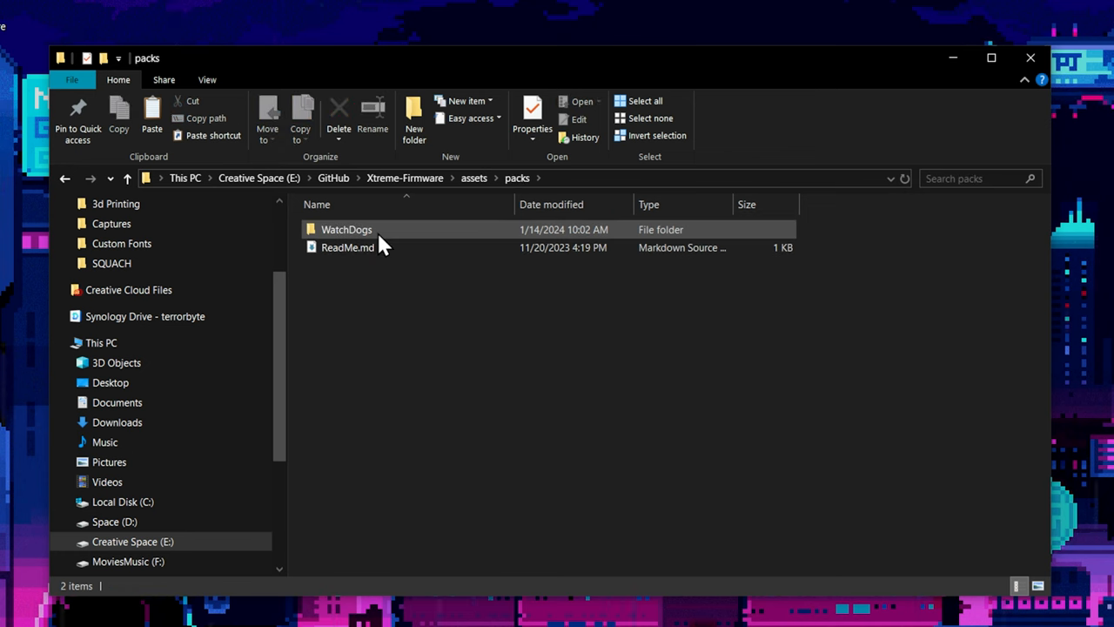
pyautogui.doubleClick(347, 229)
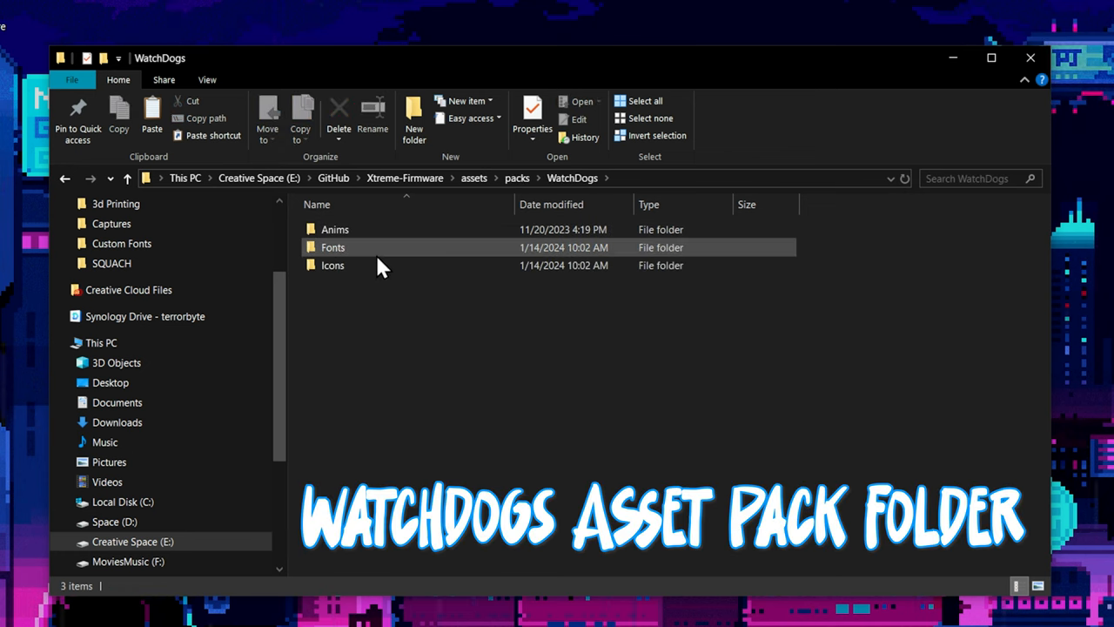
pyautogui.doubleClick(332, 247)
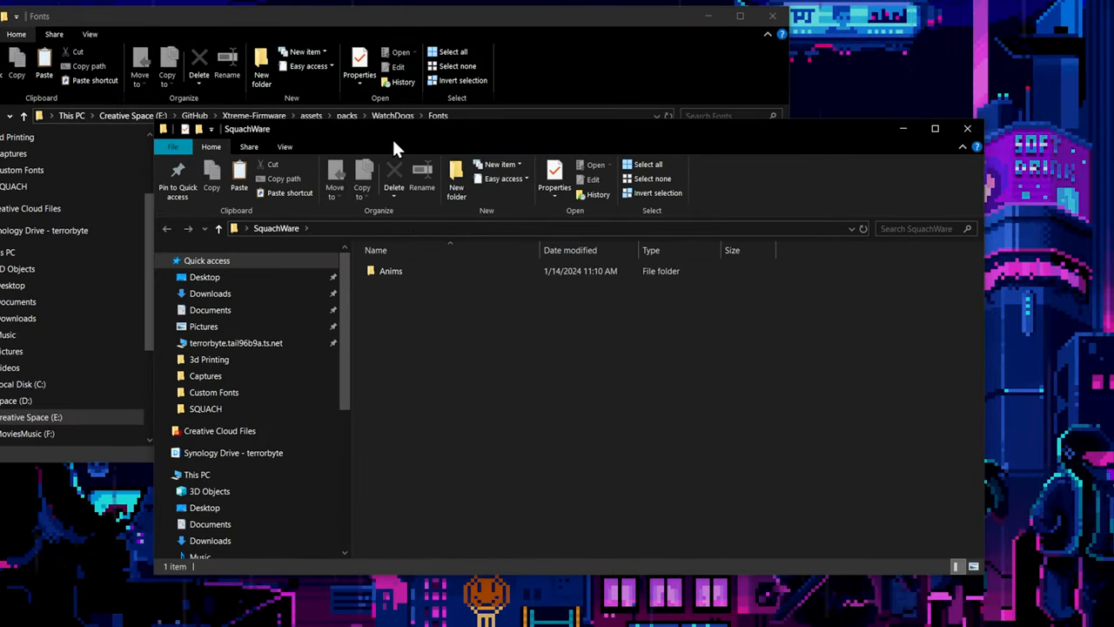
# Copy the WatchDogs Fonts folder into SquachWare and open its Primary.c in VS Code.
pyautogui.click(390, 271)
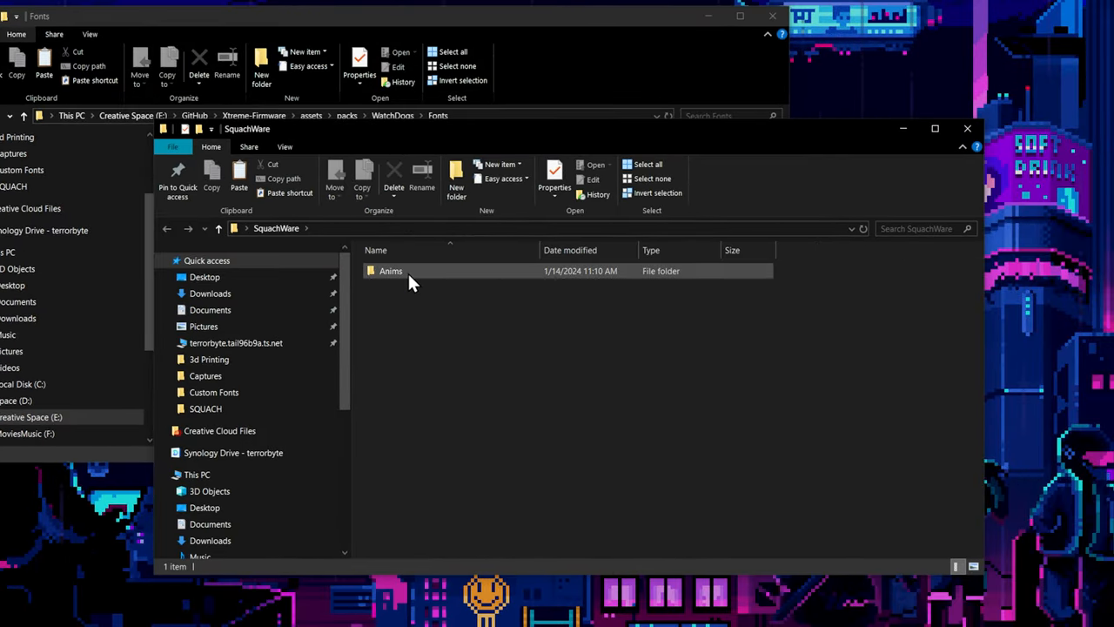
pyautogui.moveTo(390, 271)
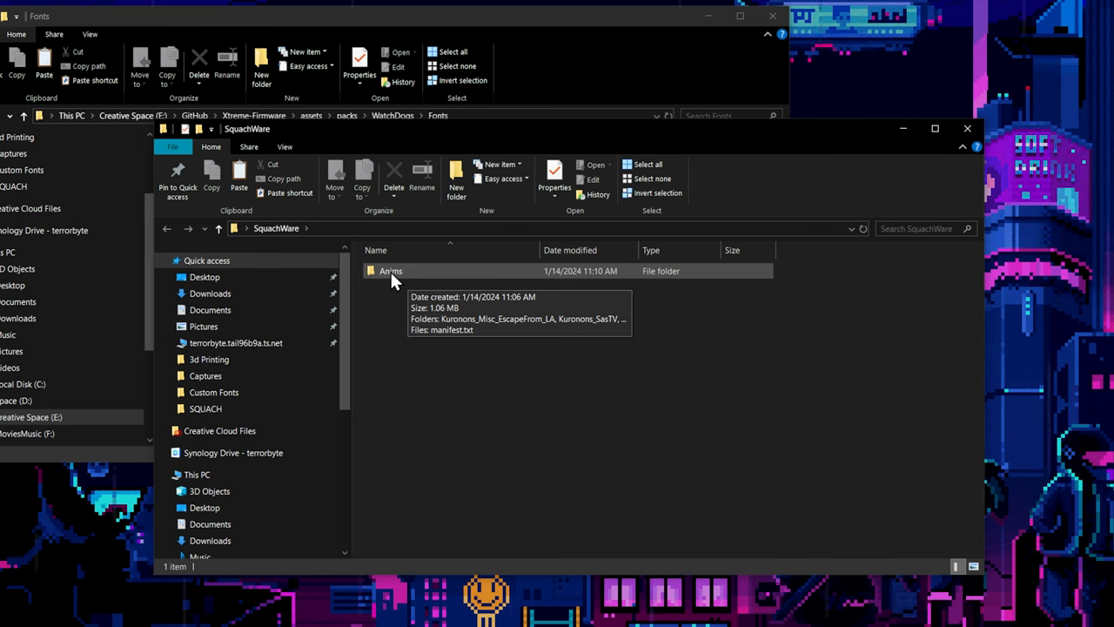
pyautogui.doubleClick(391, 270)
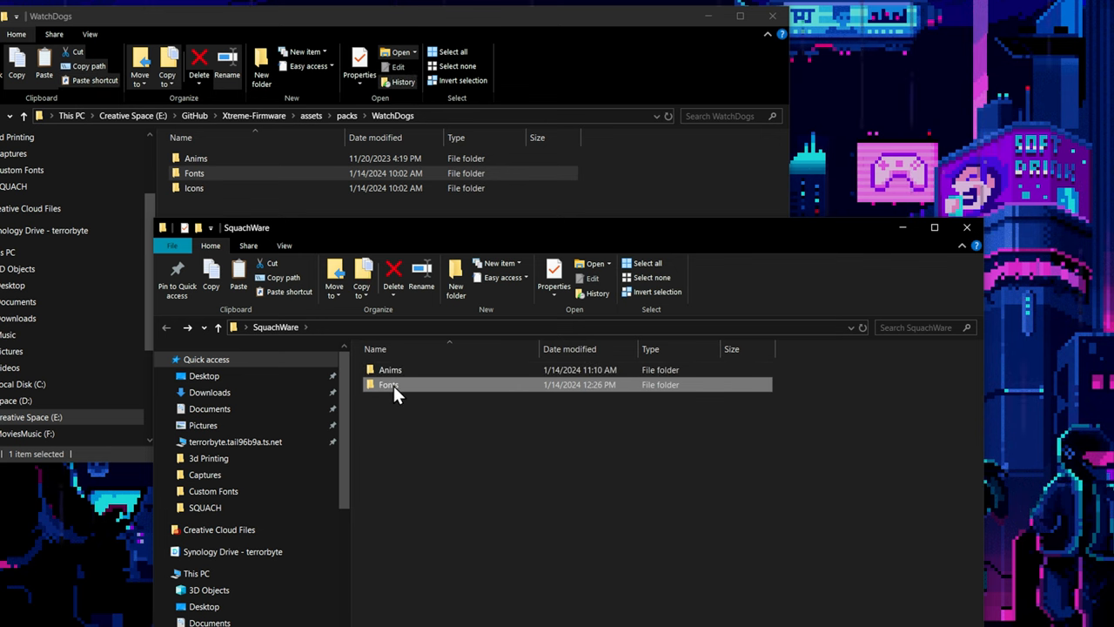
pyautogui.doubleClick(388, 385)
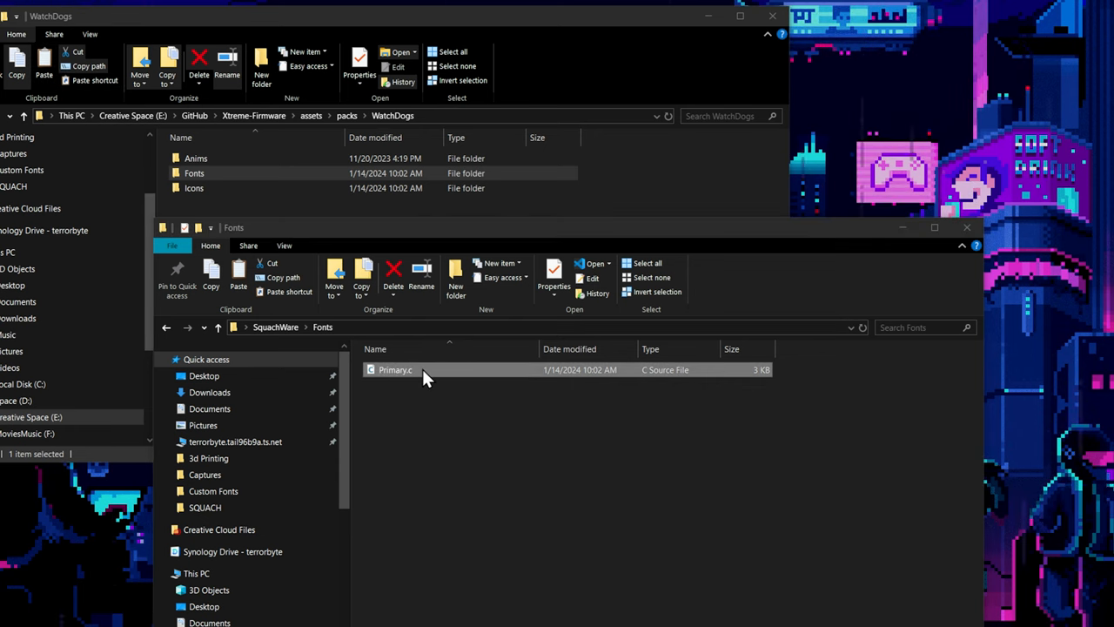
pyautogui.doubleClick(395, 369)
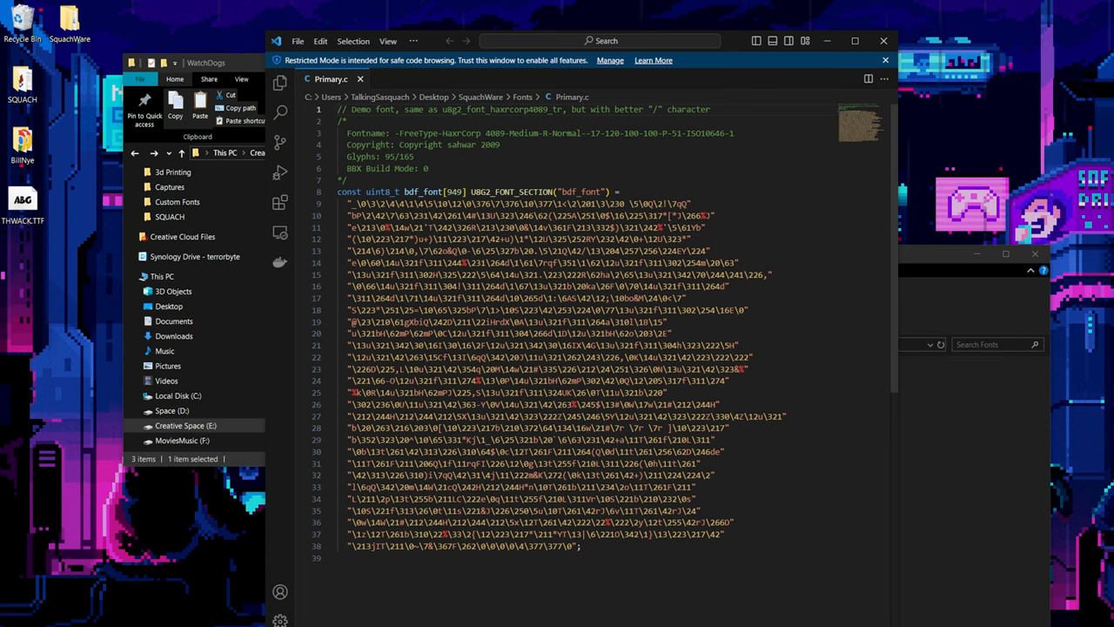
# Open the generated squach.c Thwack font file from the Squachness folder in VS Code and scroll through it.
pyautogui.doubleClick(23, 266)
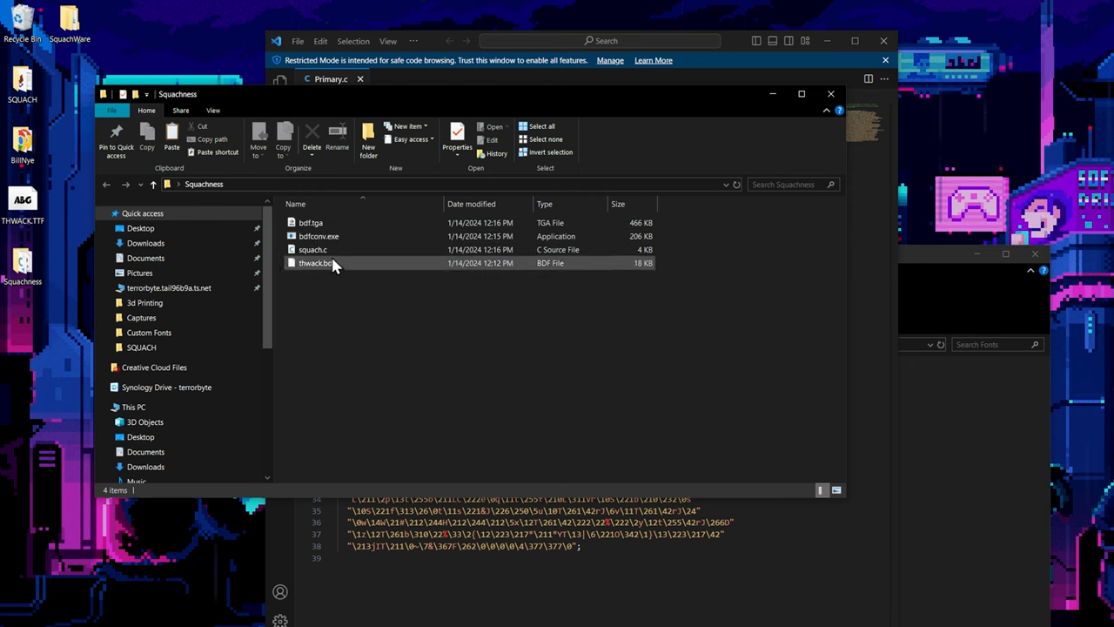
pyautogui.click(312, 250)
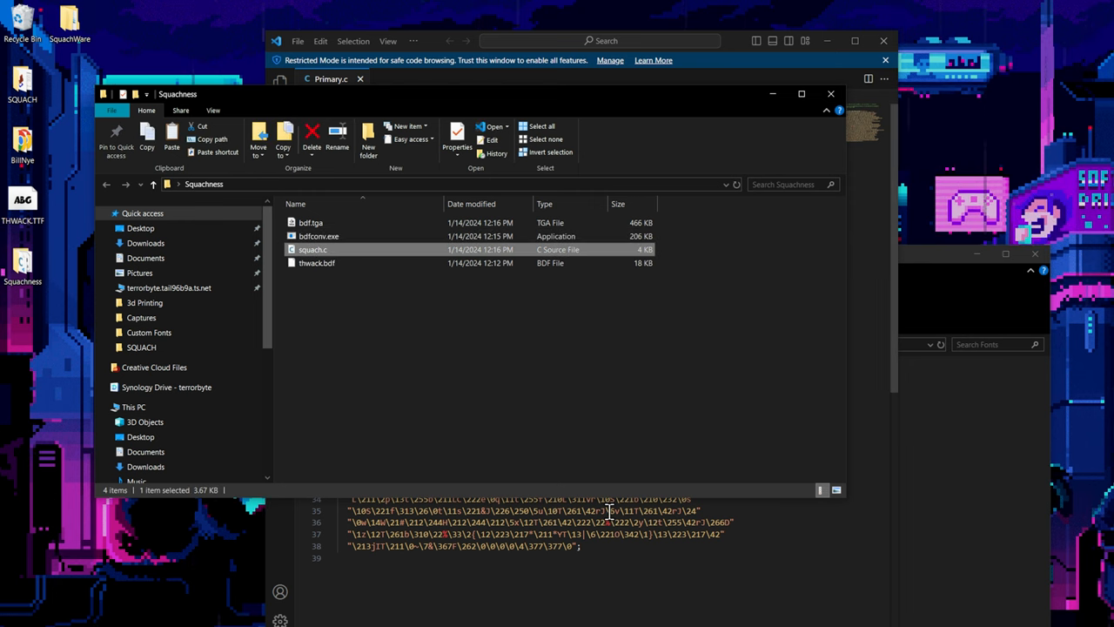
pyautogui.doubleClick(312, 250)
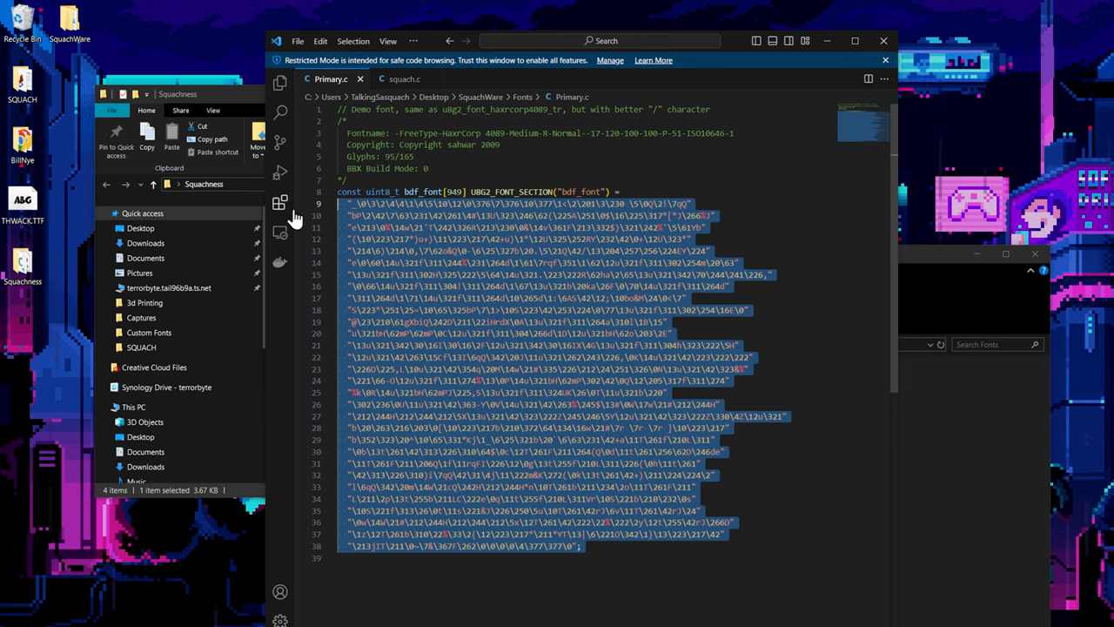
pyautogui.scroll(-3)
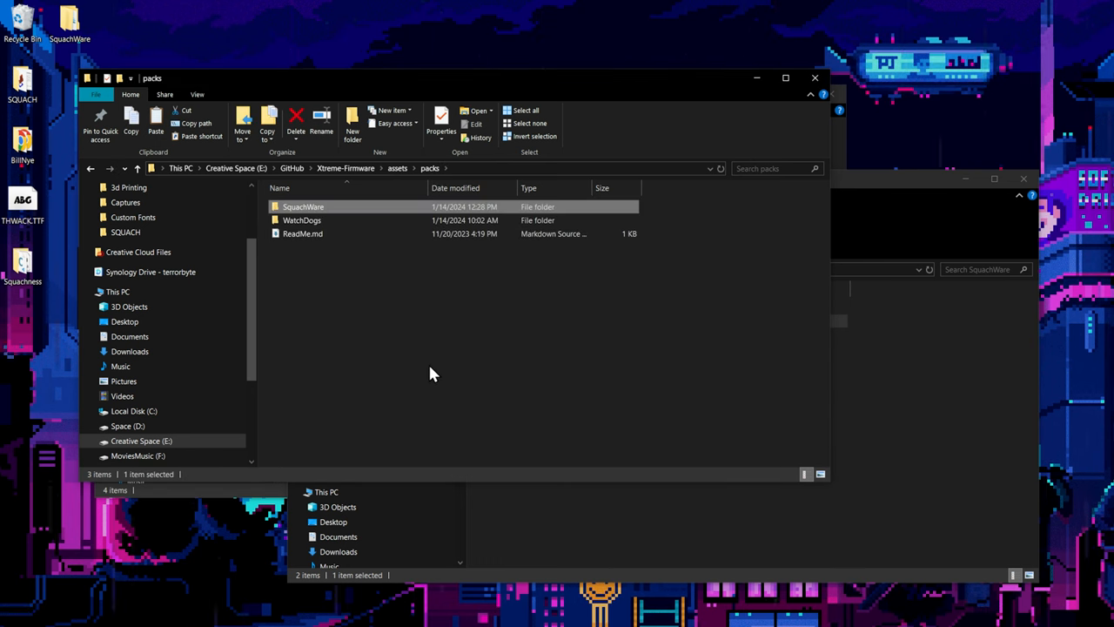
pyautogui.moveTo(342, 207)
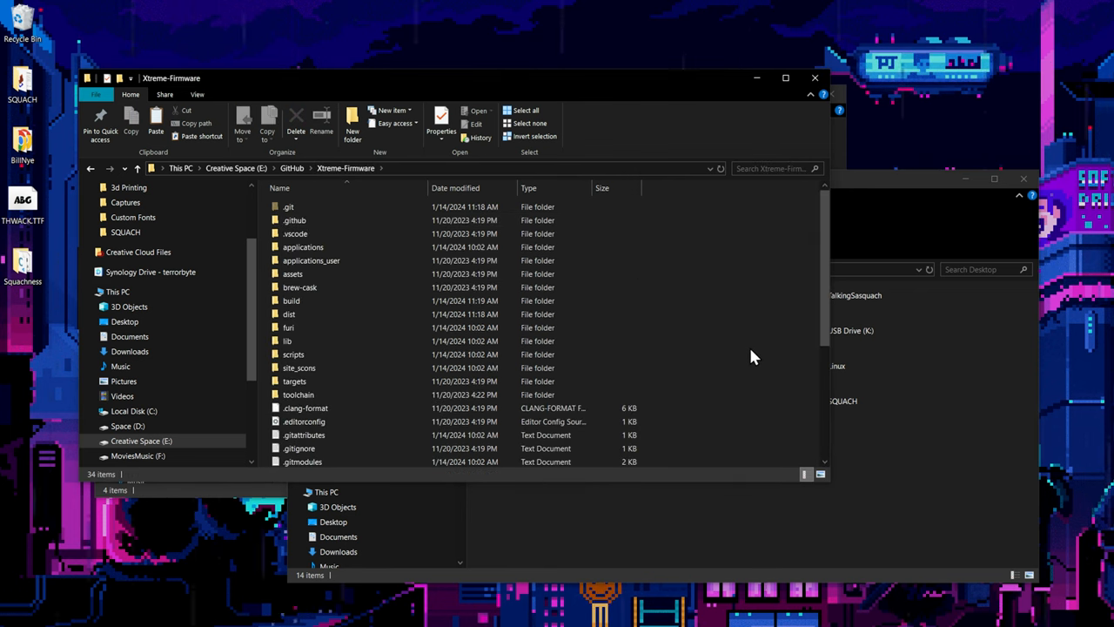
# Open PowerShell in the Xtreme-Firmware folder and run ./fbt flash_usb_full.
pyautogui.rightClick(714, 348)
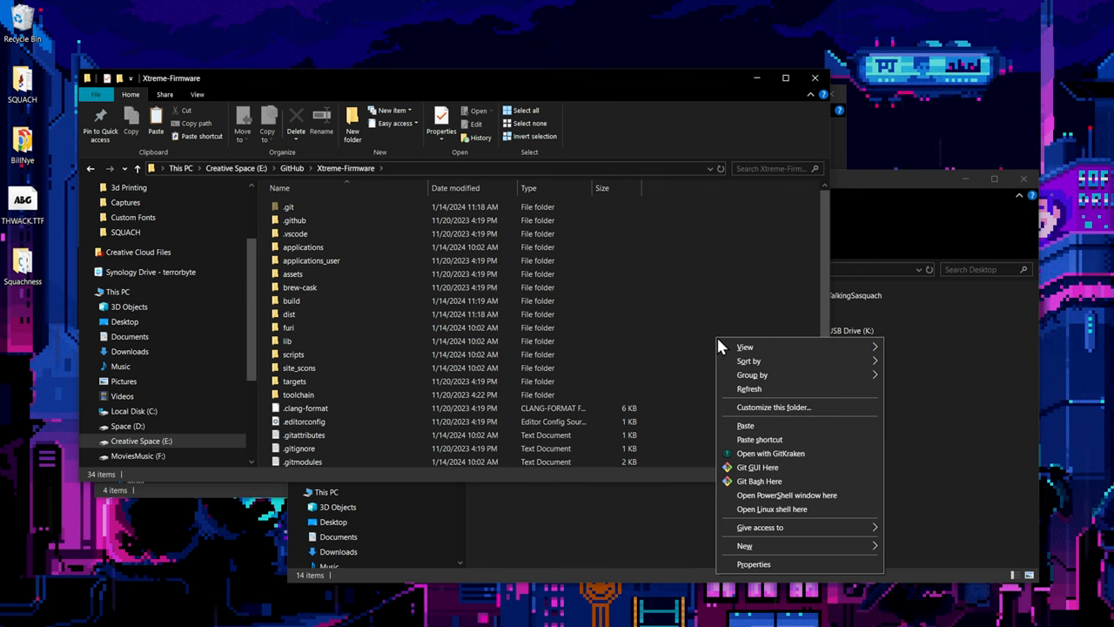
pyautogui.moveTo(779, 509)
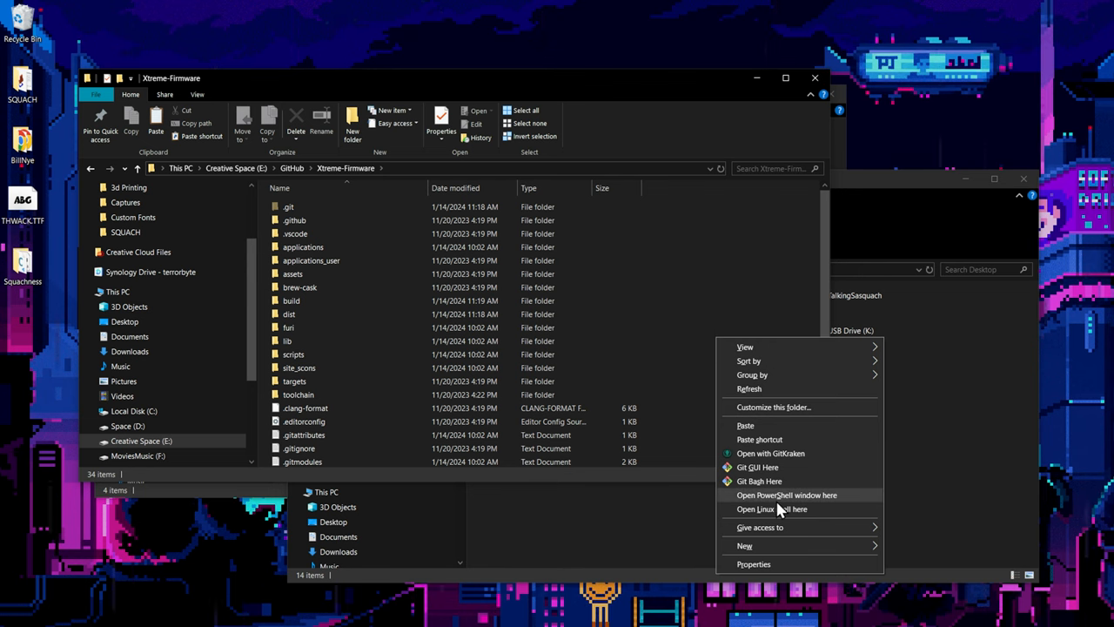
pyautogui.click(786, 495)
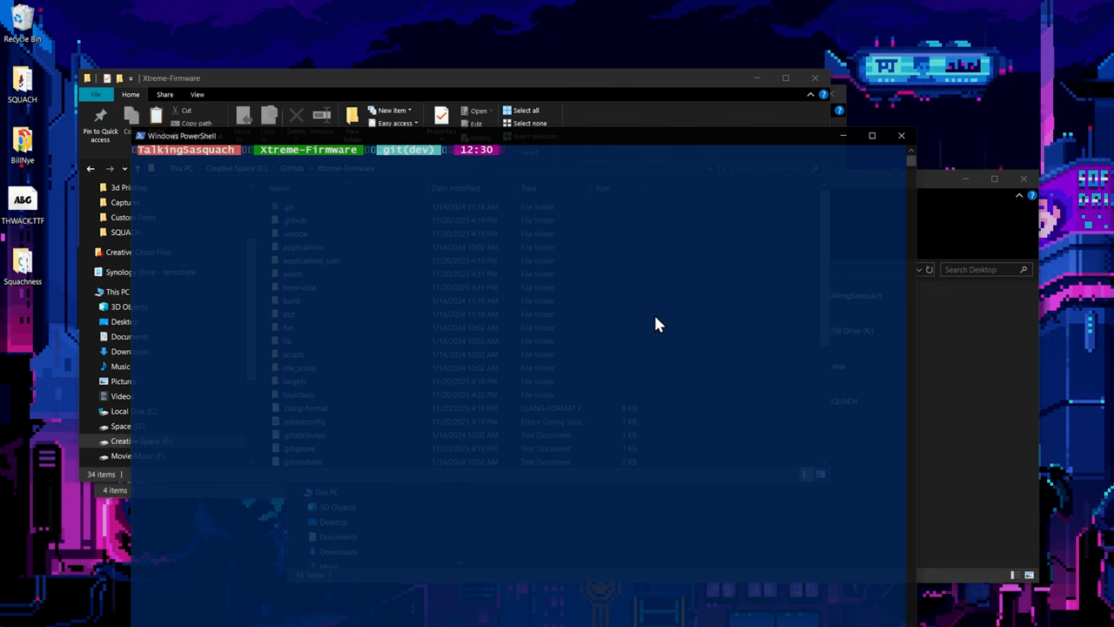
pyautogui.write('./fbt flash_usb_full')
pyautogui.write('q')
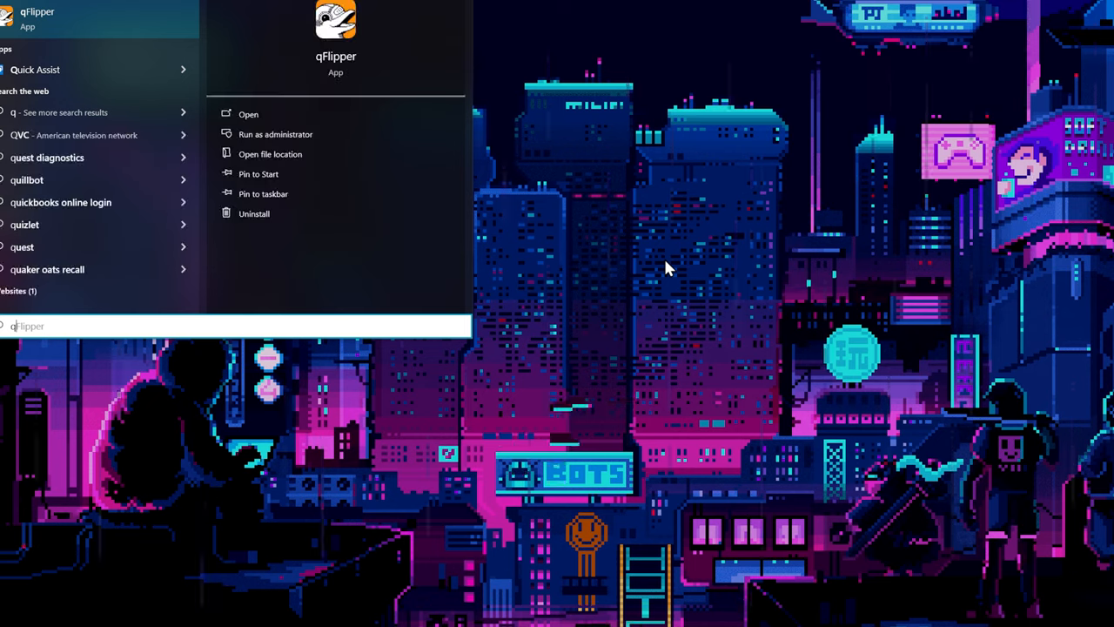
# Launch qFlipper, dismiss Xtreme Updated, and step right through the menu to open Xtreme settings.
pyautogui.click(248, 114)
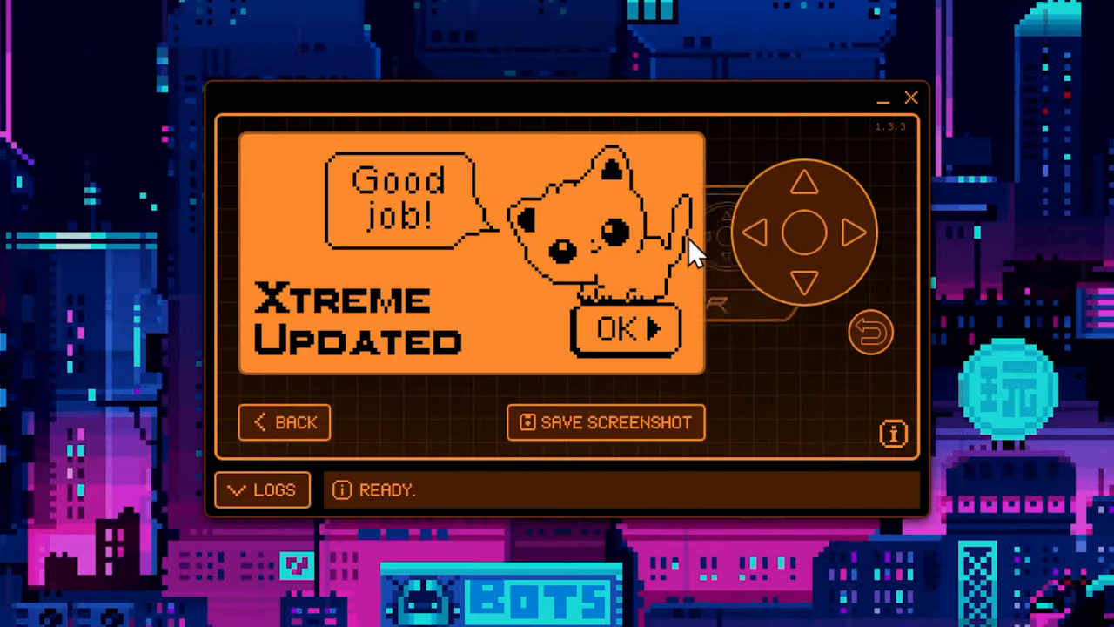
pyautogui.click(625, 329)
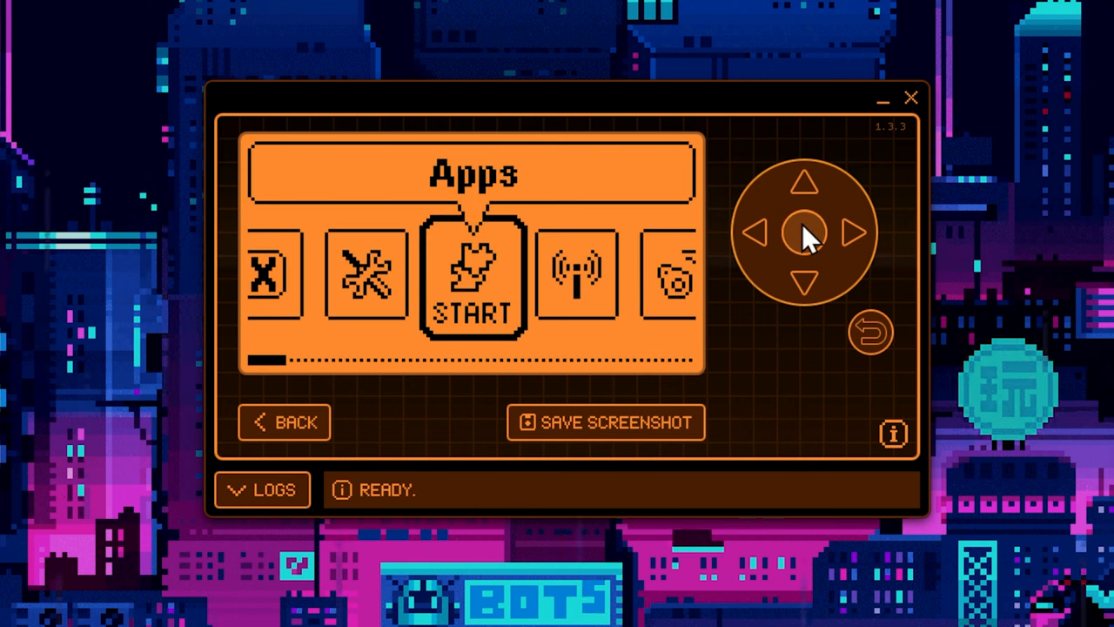
pyautogui.click(860, 231)
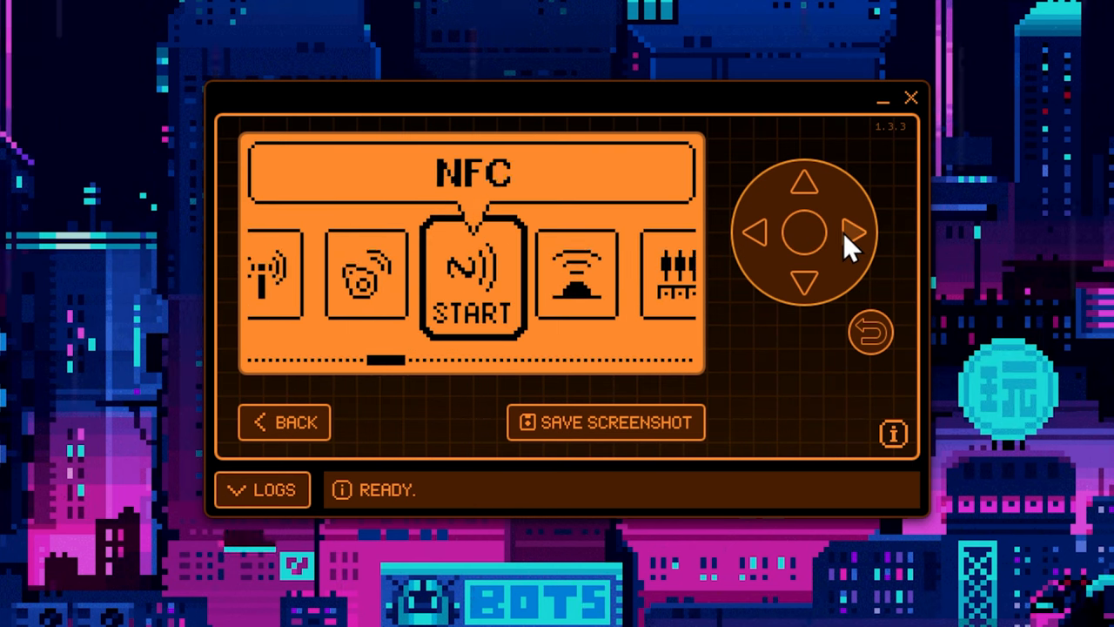
pyautogui.click(857, 232)
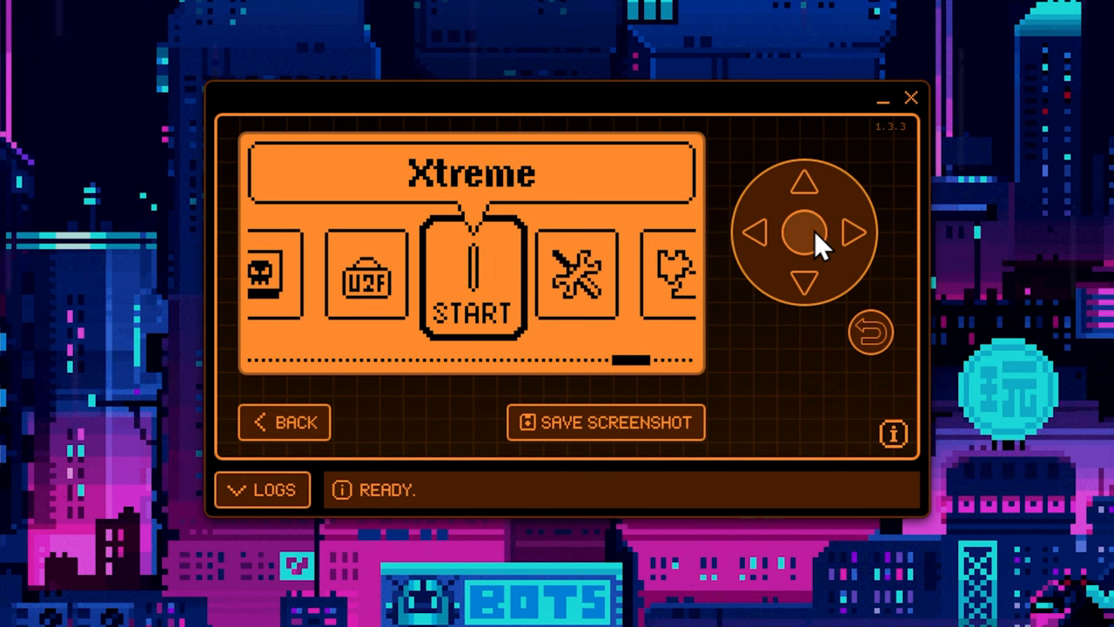
pyautogui.click(575, 272)
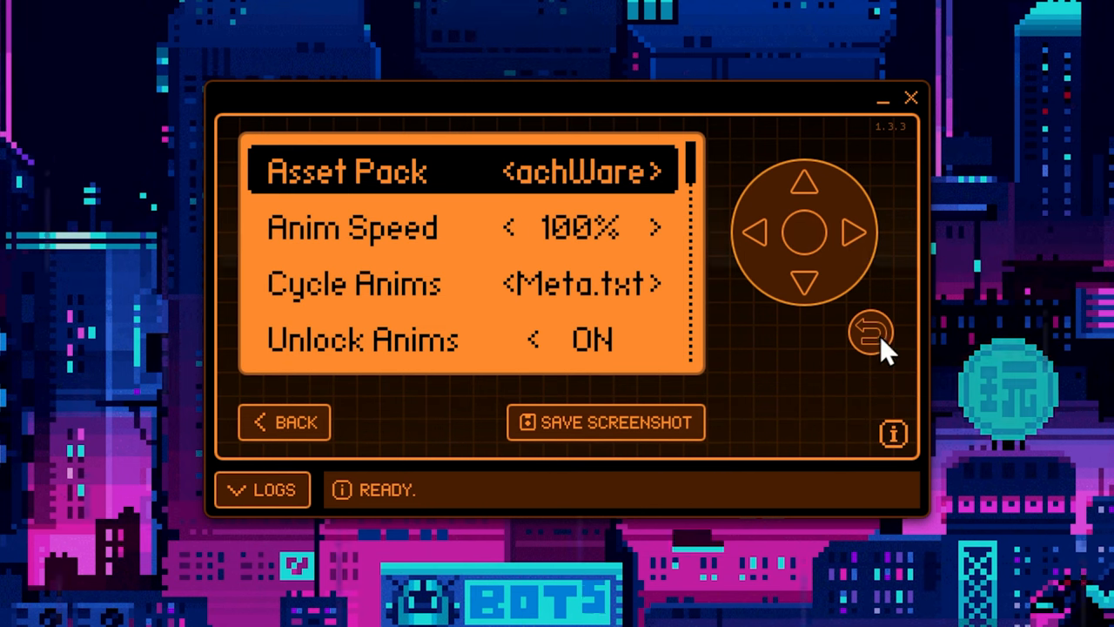
# Return to the main menu and cycle left through iButton, Infrared, NFC and SubGHz.
pyautogui.click(871, 332)
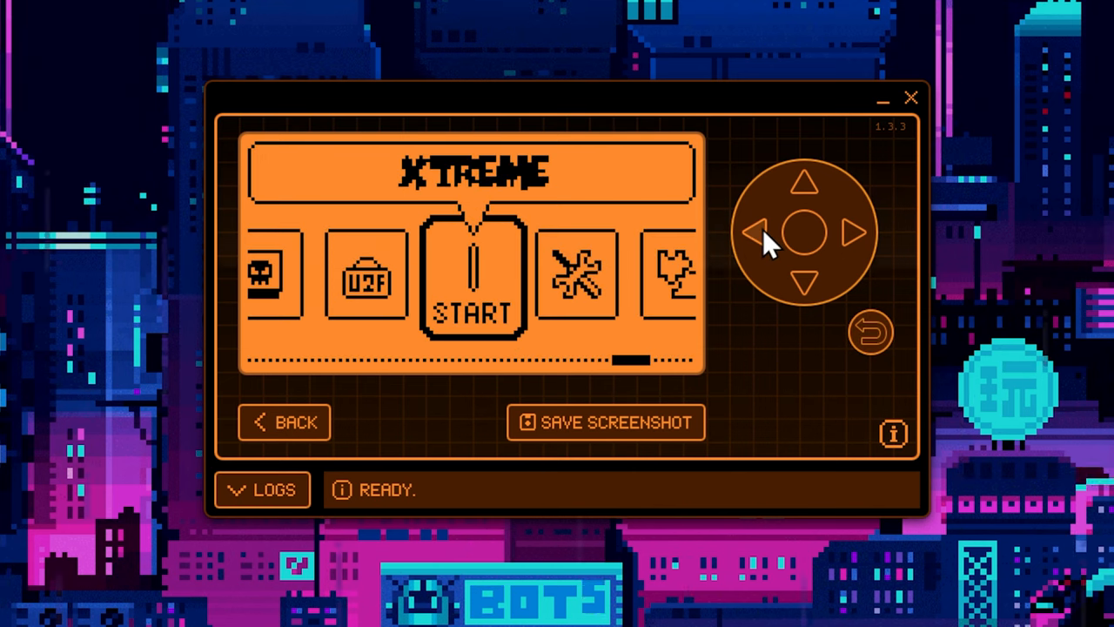
pyautogui.click(761, 232)
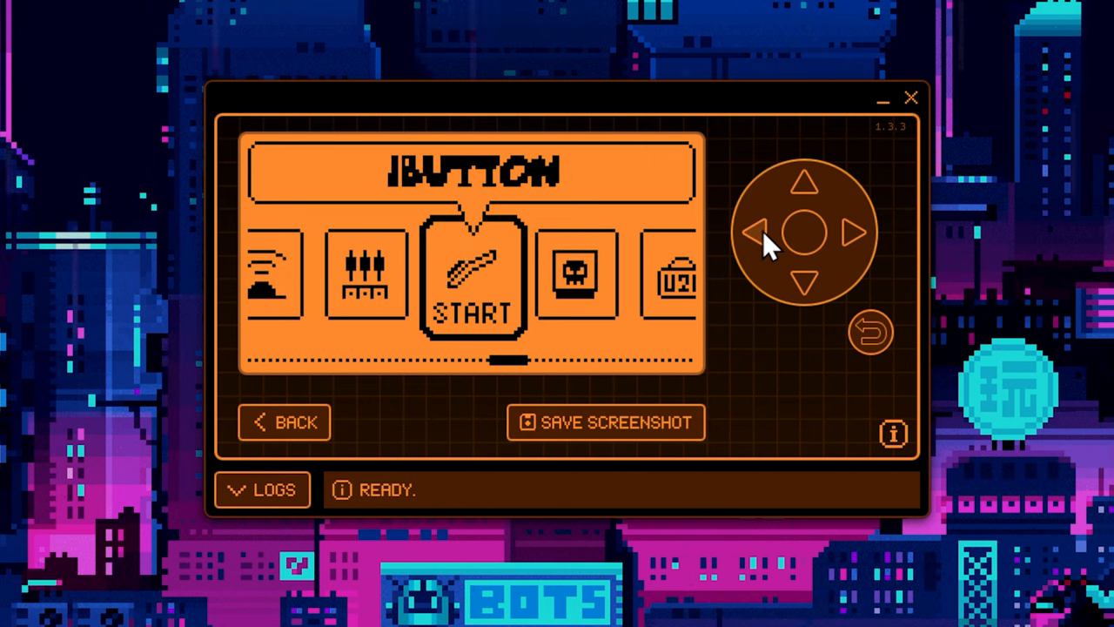
pyautogui.click(759, 232)
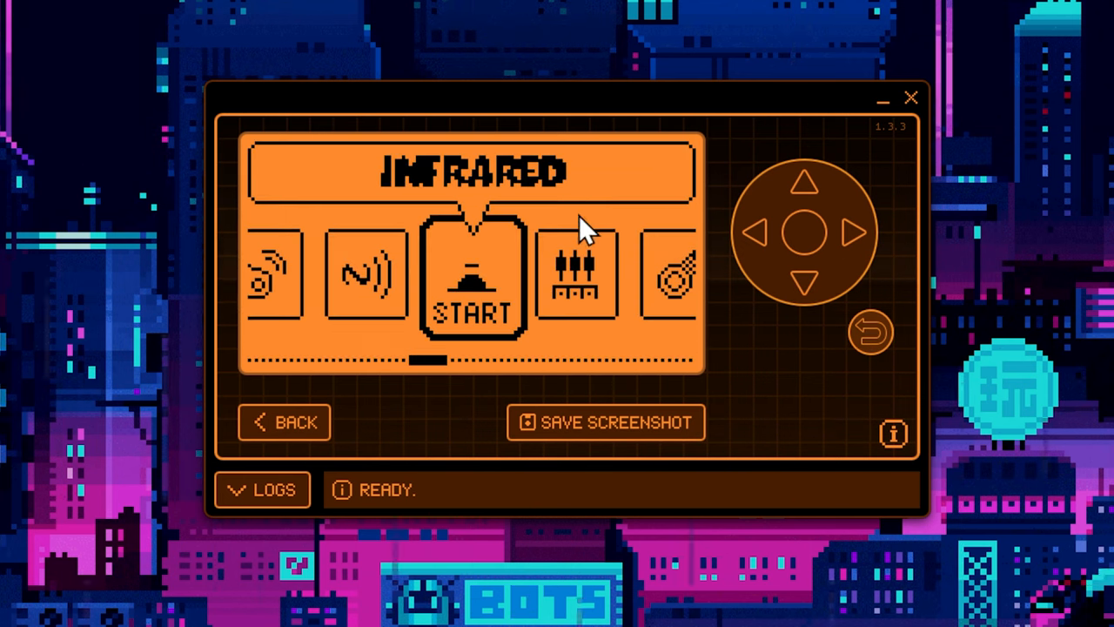
pyautogui.click(759, 233)
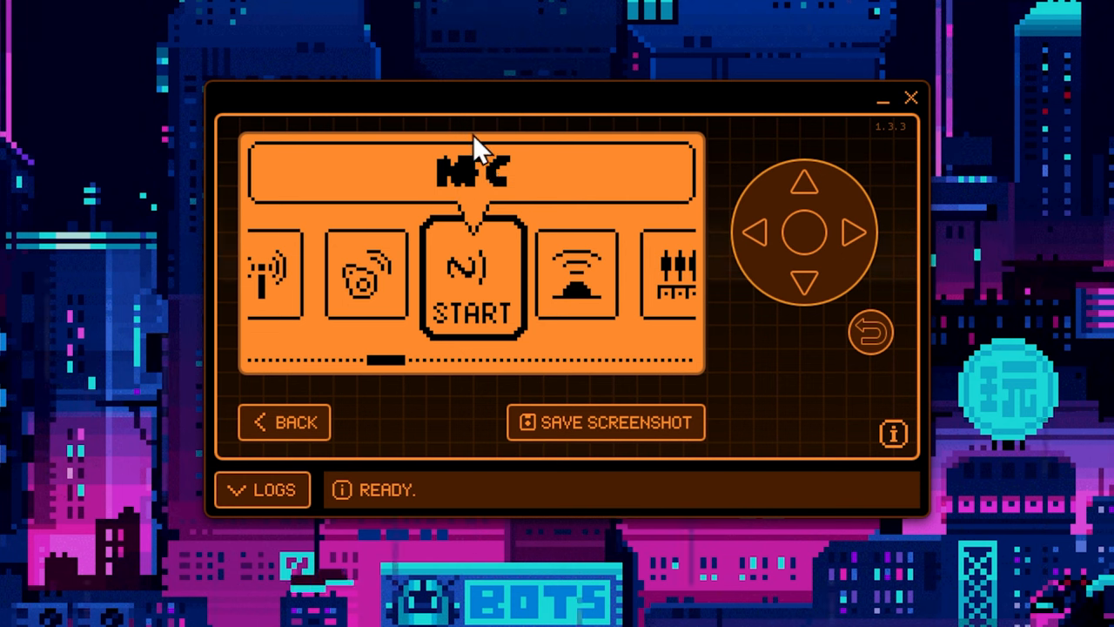
pyautogui.moveTo(757, 244)
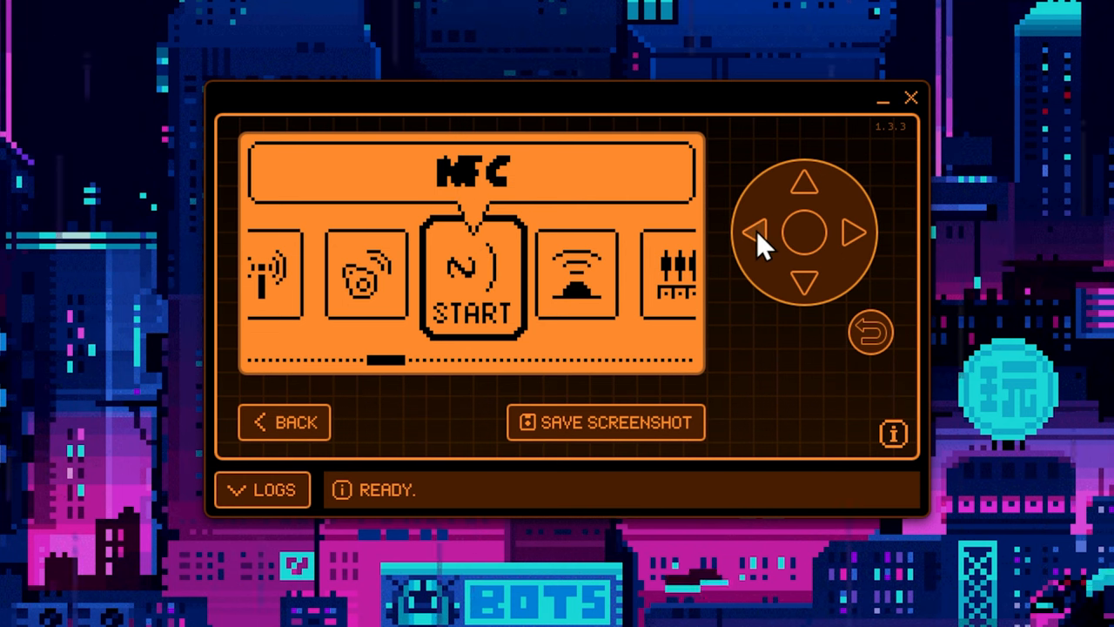
pyautogui.click(754, 232)
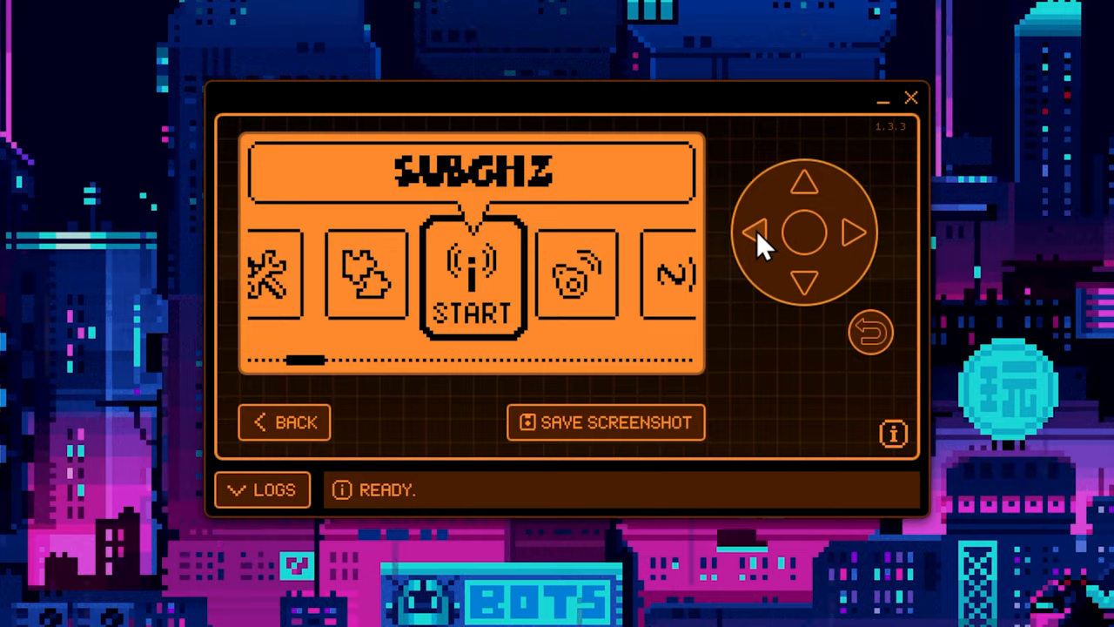